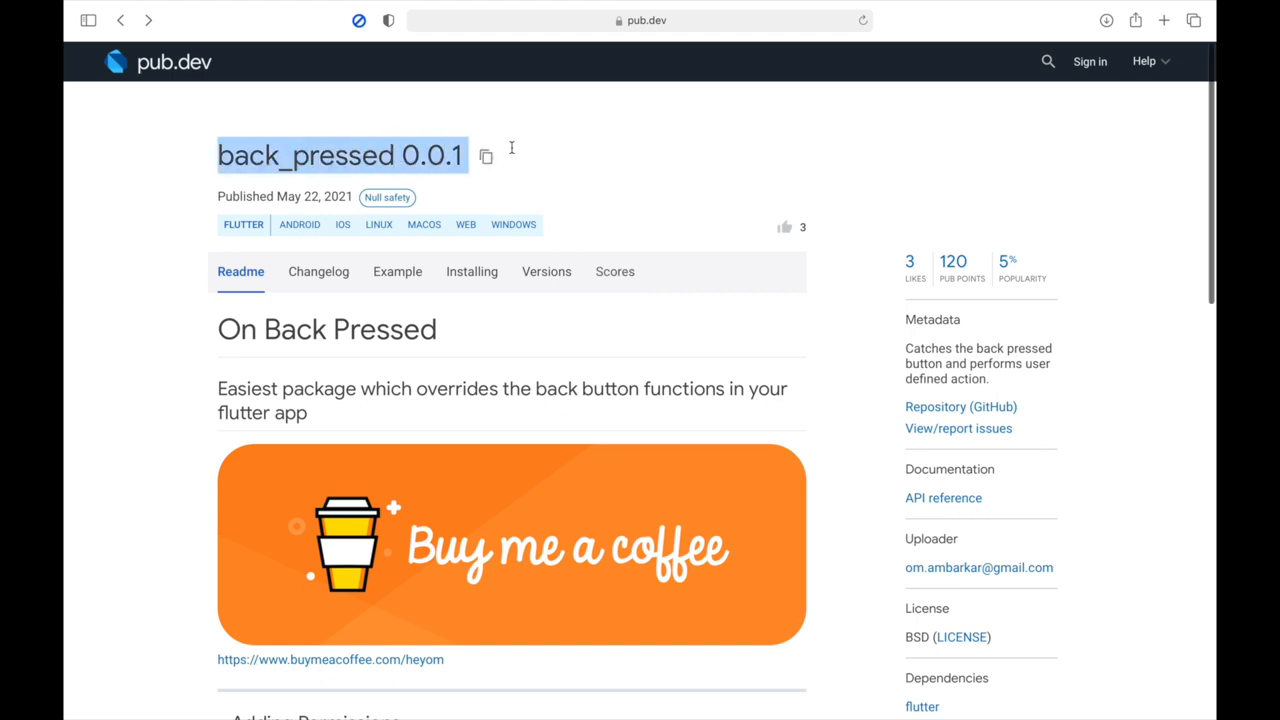
Show back_pressed's Installing tab on pub.dev, with the flutter pub add command and import line
click(155, 353)
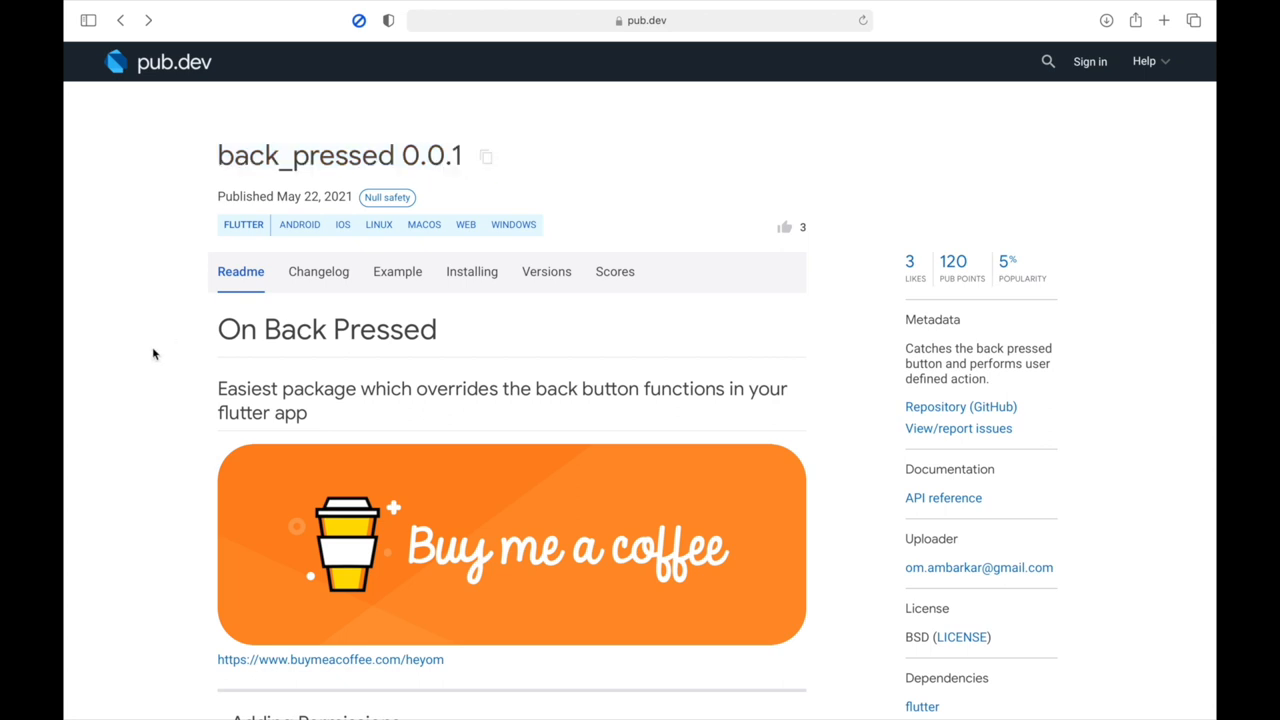
scroll(down, 3)
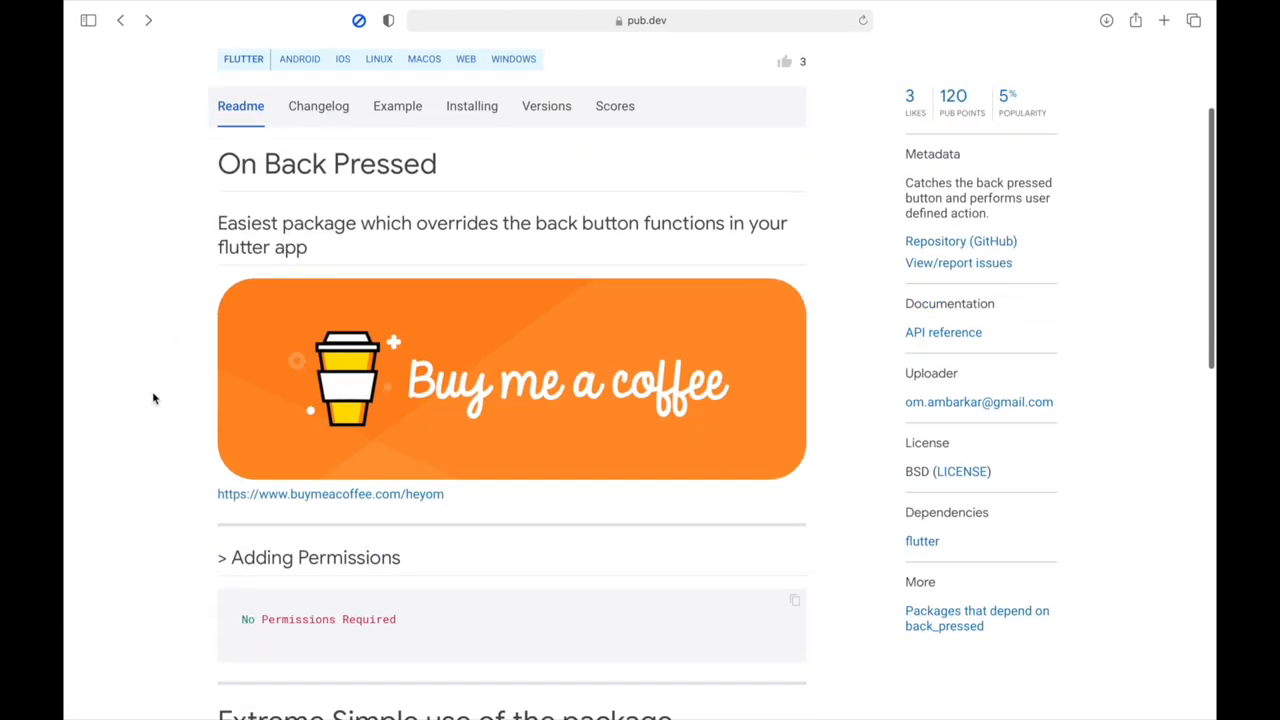
scroll(down, 3)
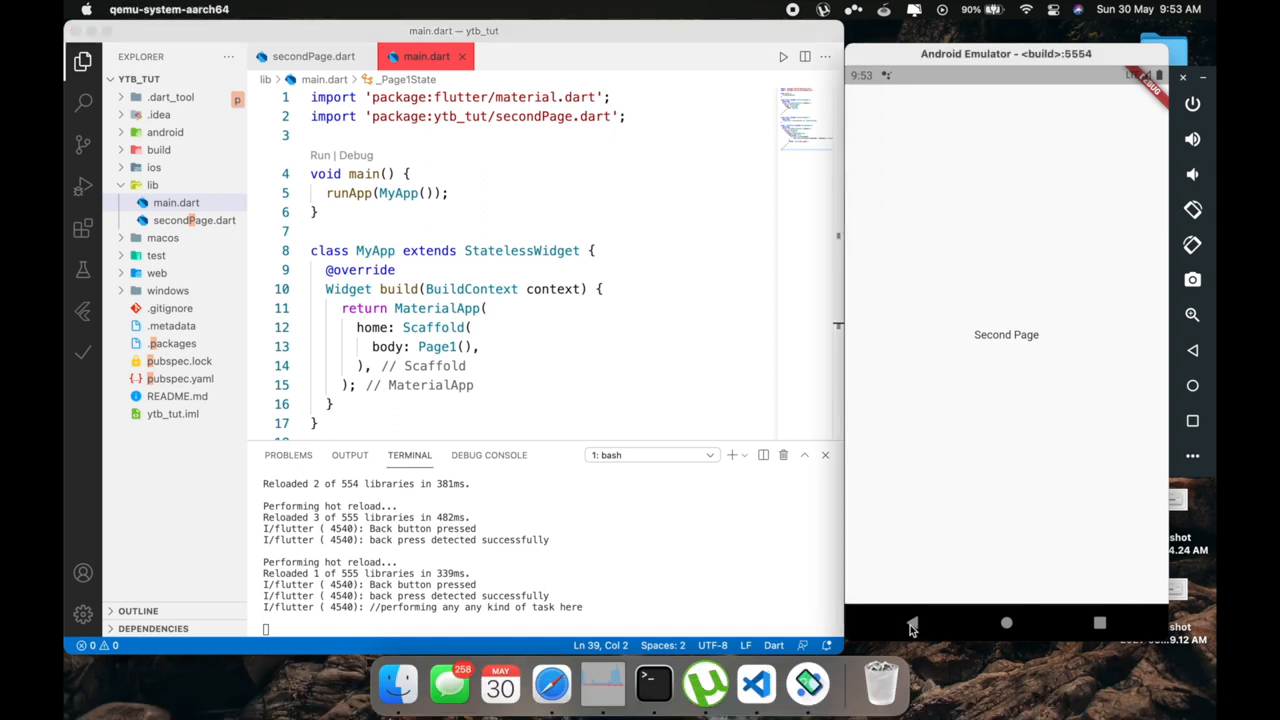
mouse_move(920, 630)
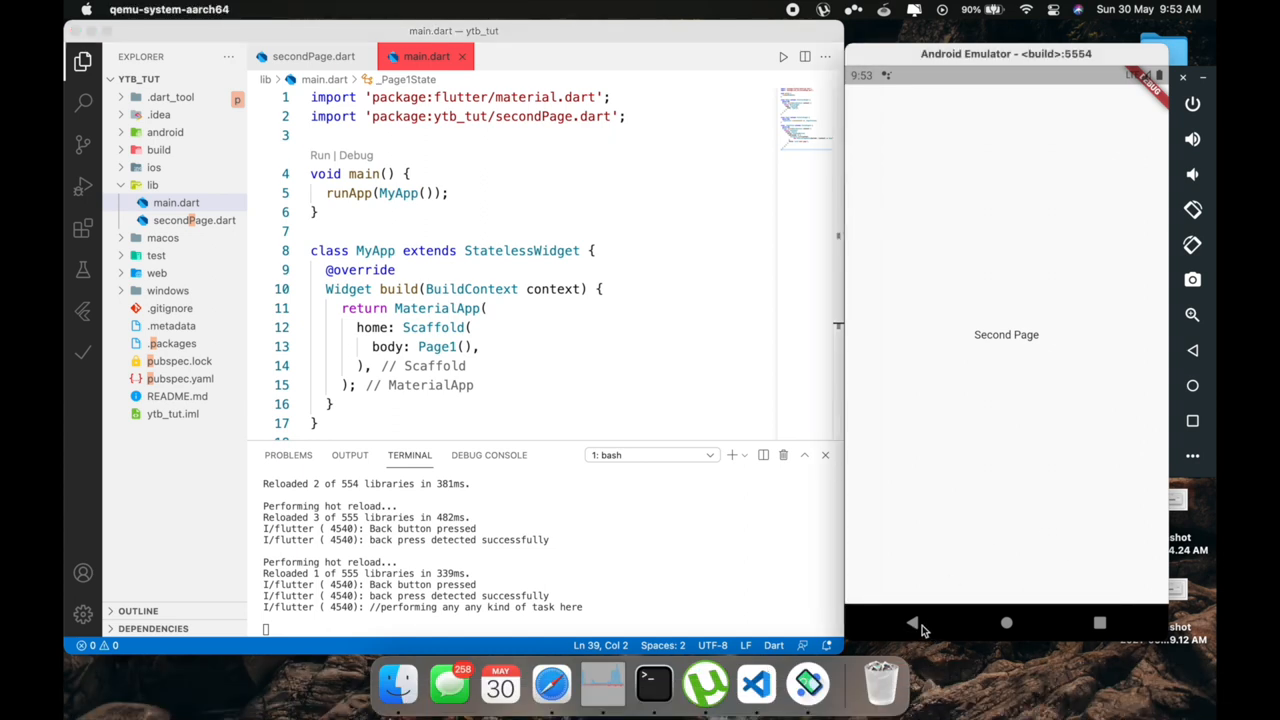
mouse_move(1017, 306)
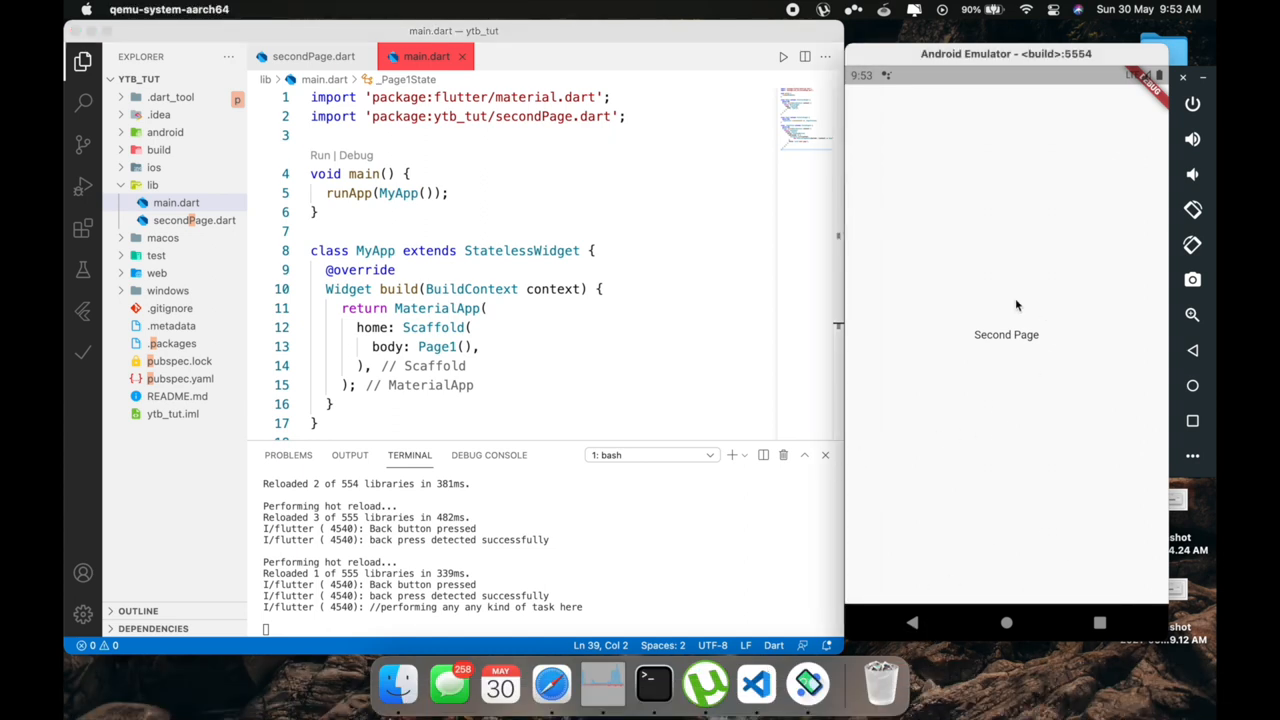
mouse_move(923, 366)
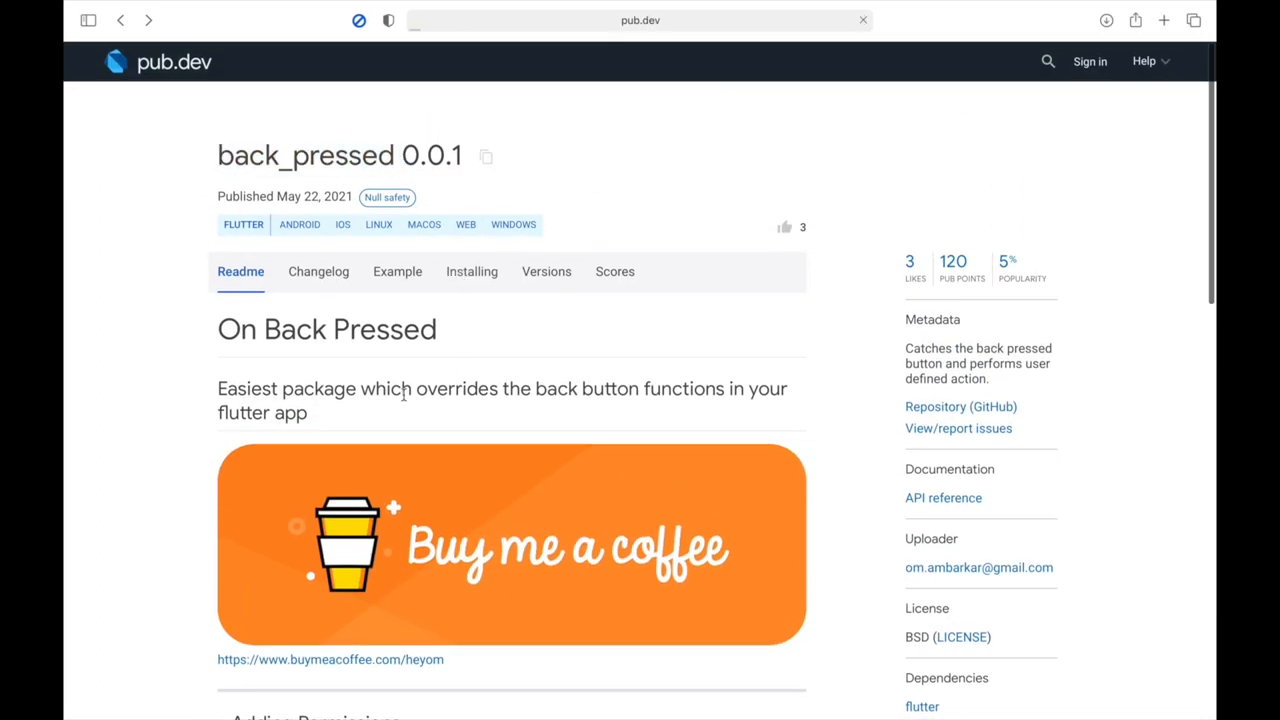
click(471, 271)
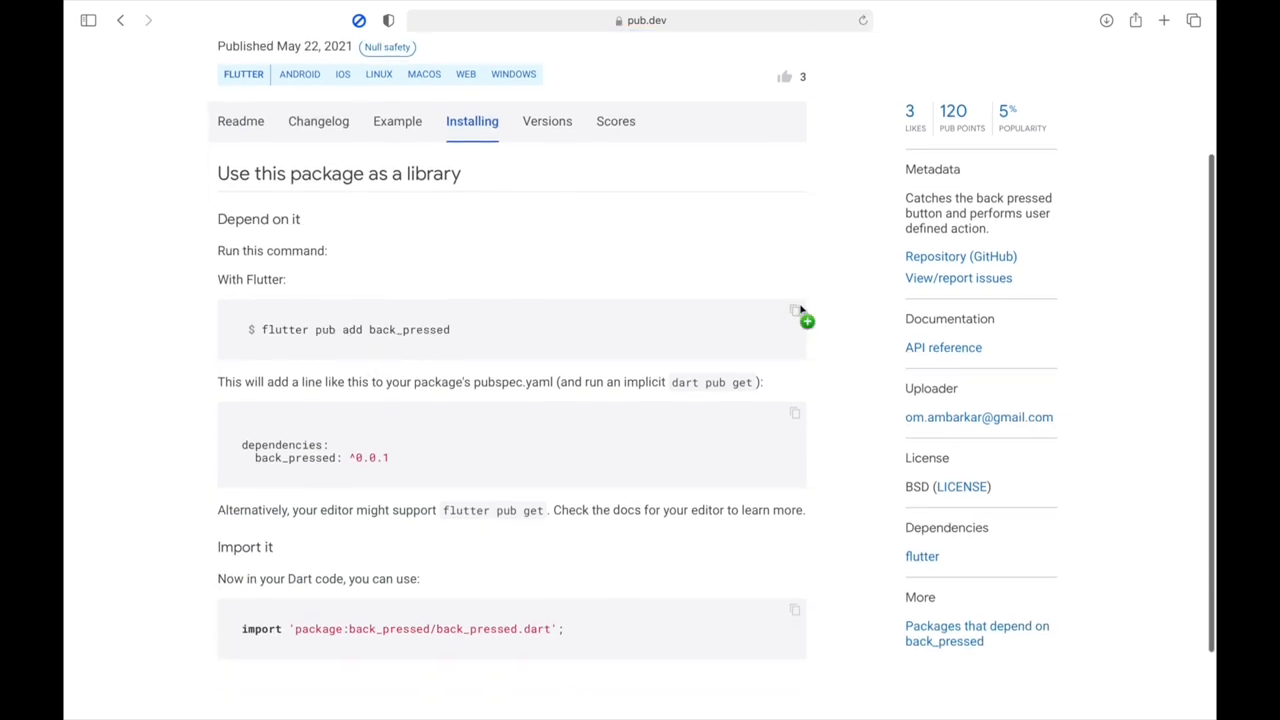
mouse_move(795, 415)
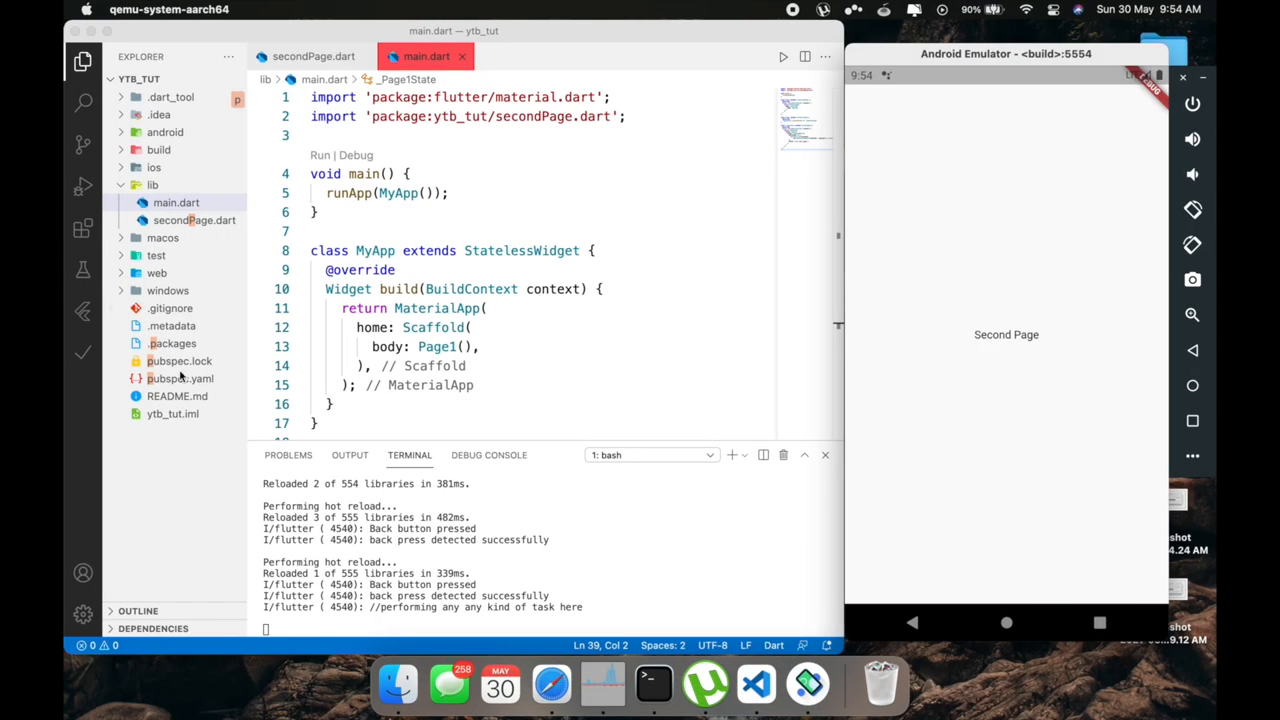
click(180, 378)
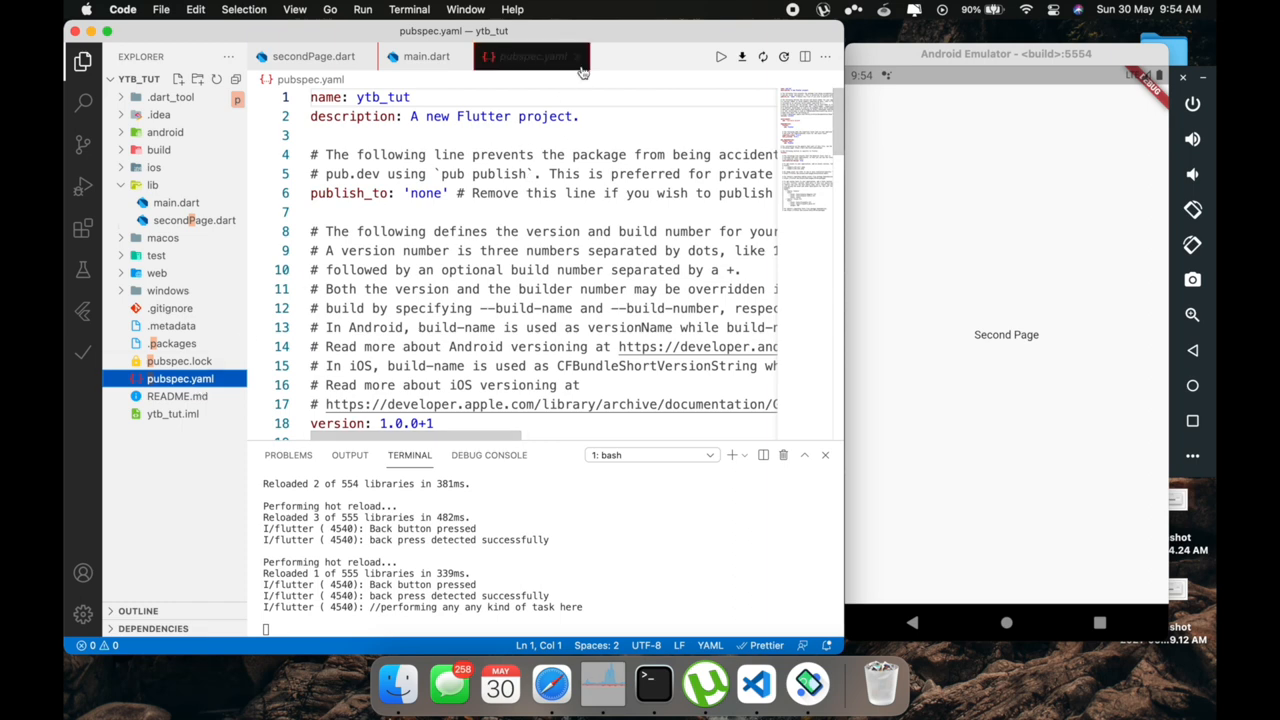
scroll(down, 3)
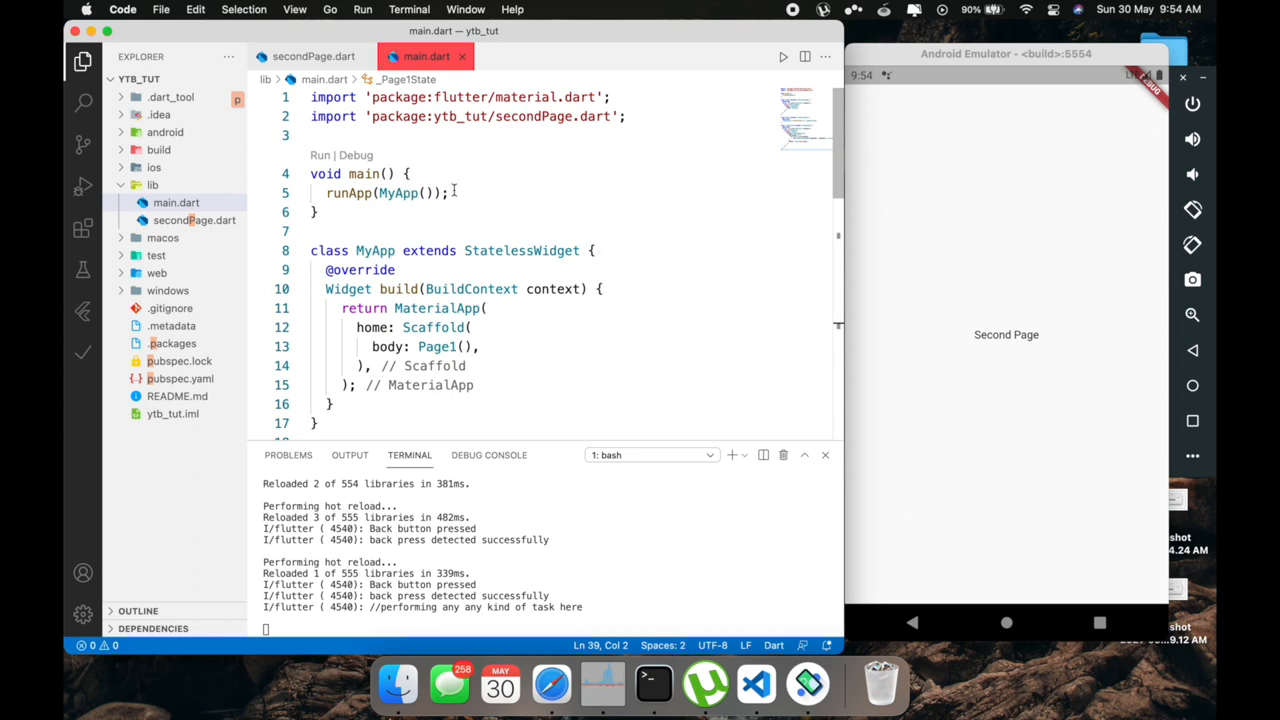
Hot restart the Flutter app and tap 'next page' to reach Second Page in the emulator
click(363, 193)
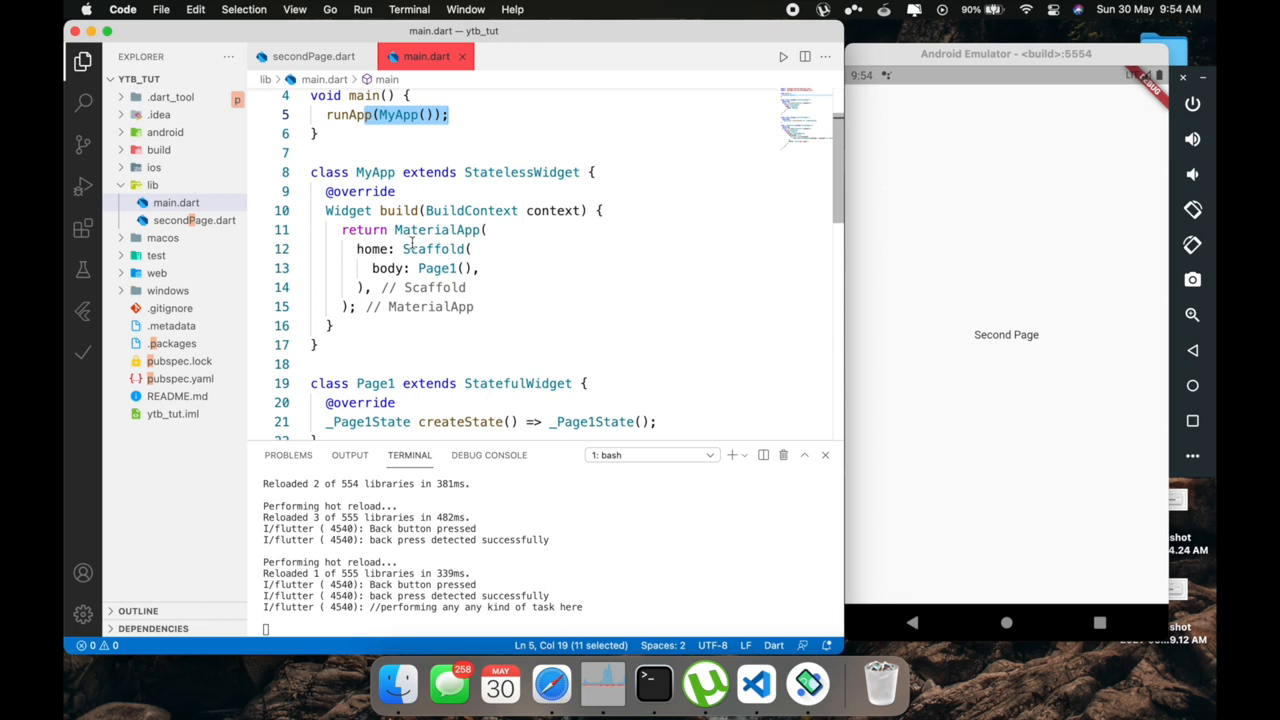
click(480, 268)
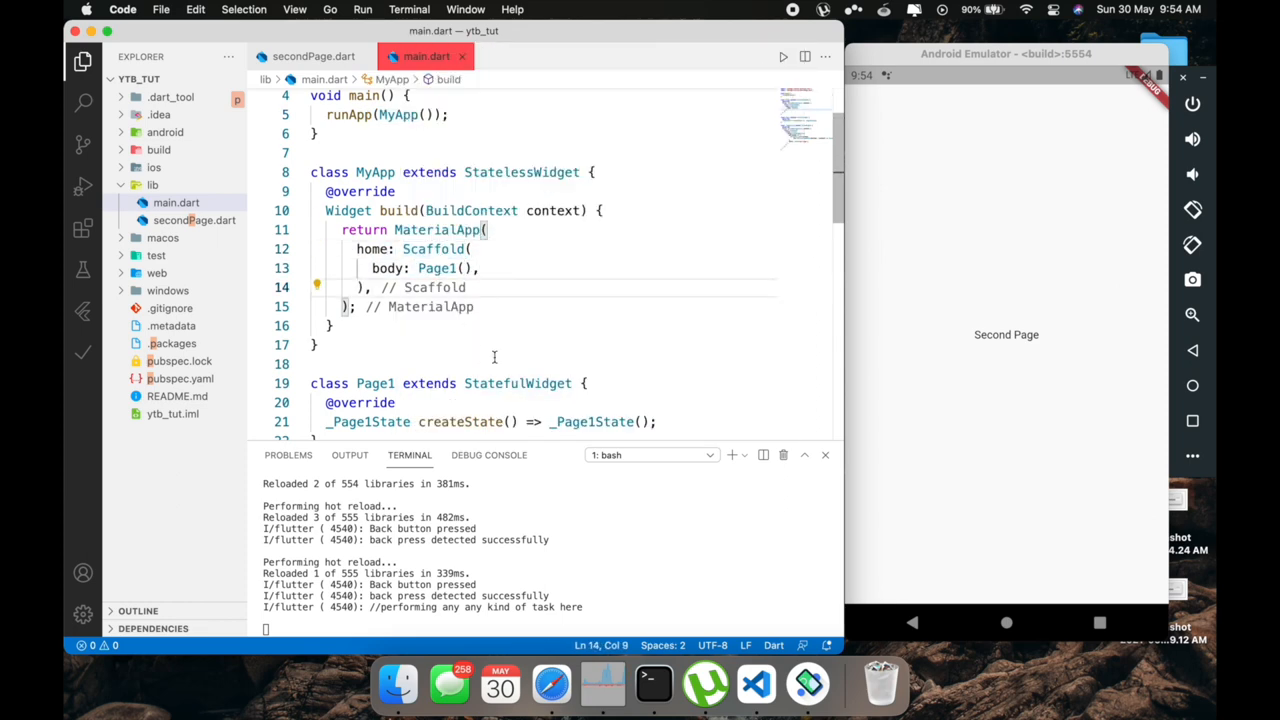
scroll(down, 3)
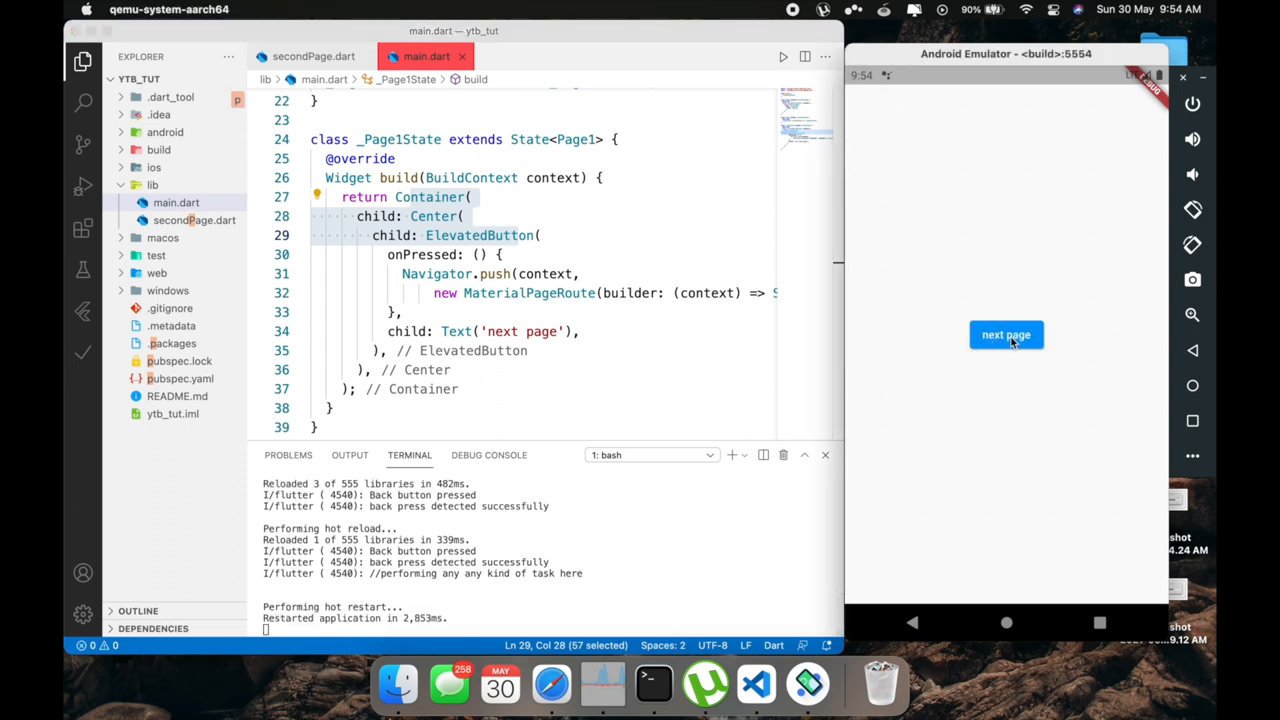
click(1006, 334)
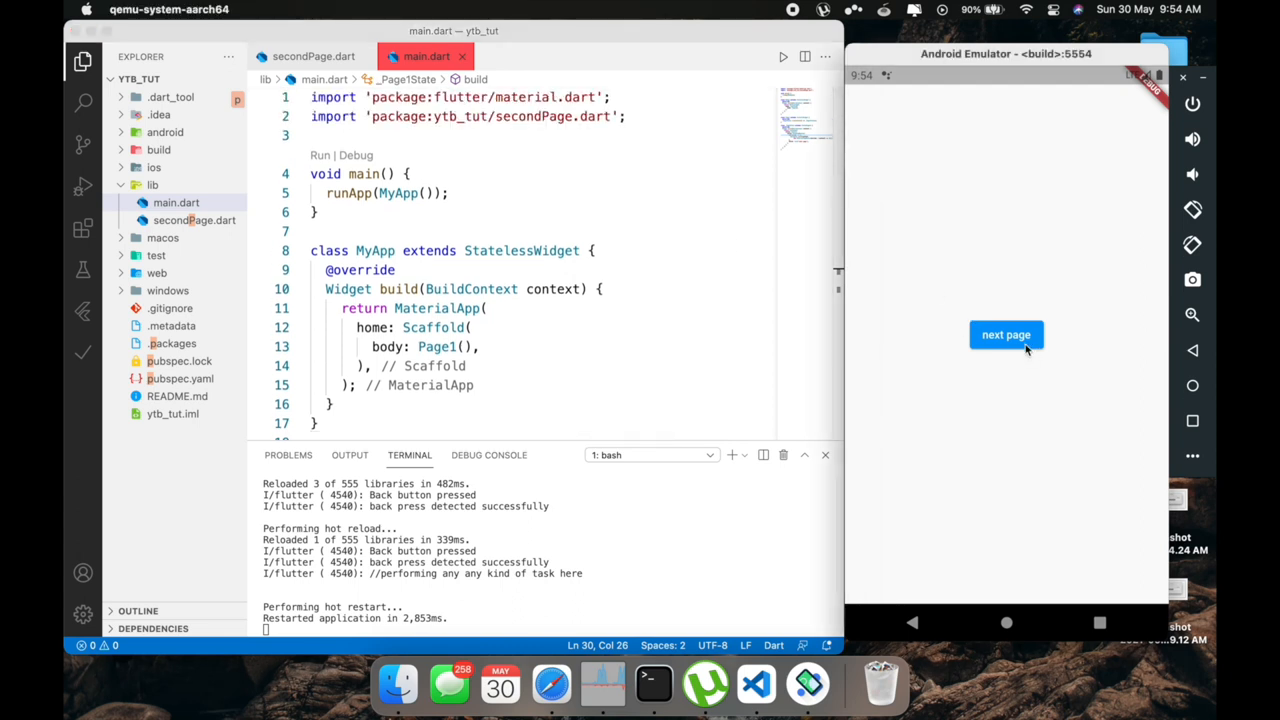
click(1006, 334)
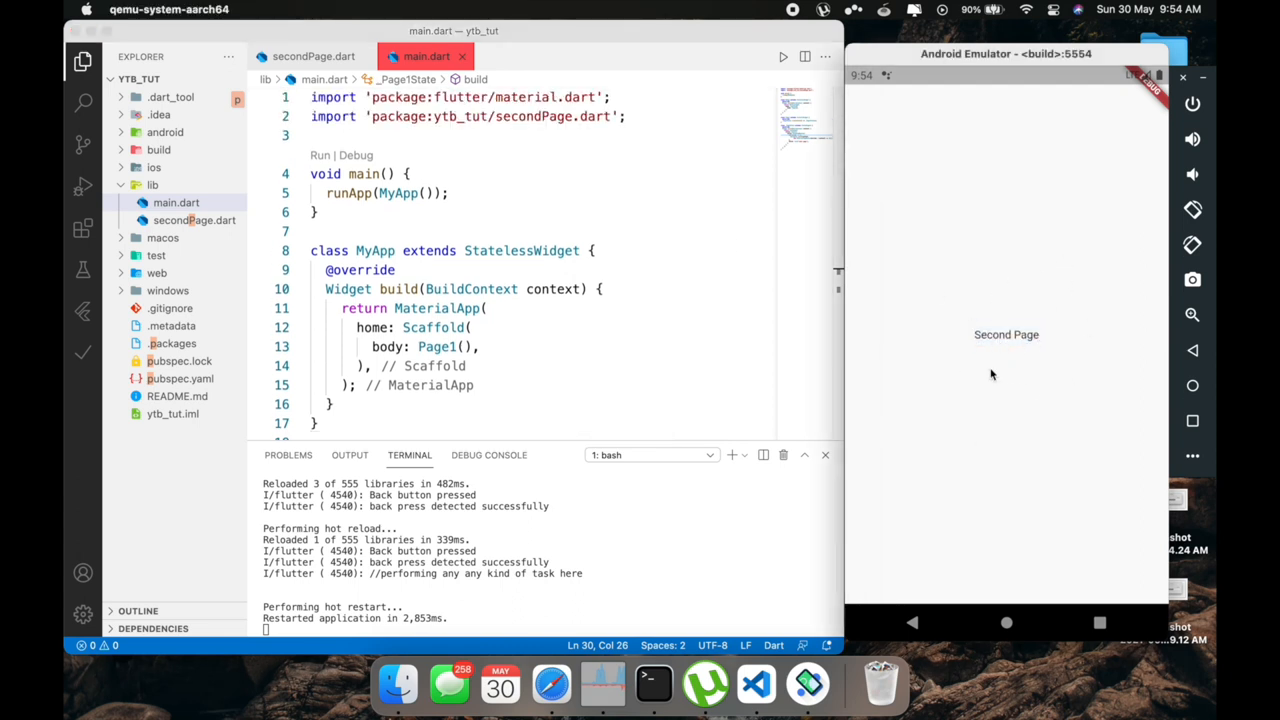
mouse_move(858, 543)
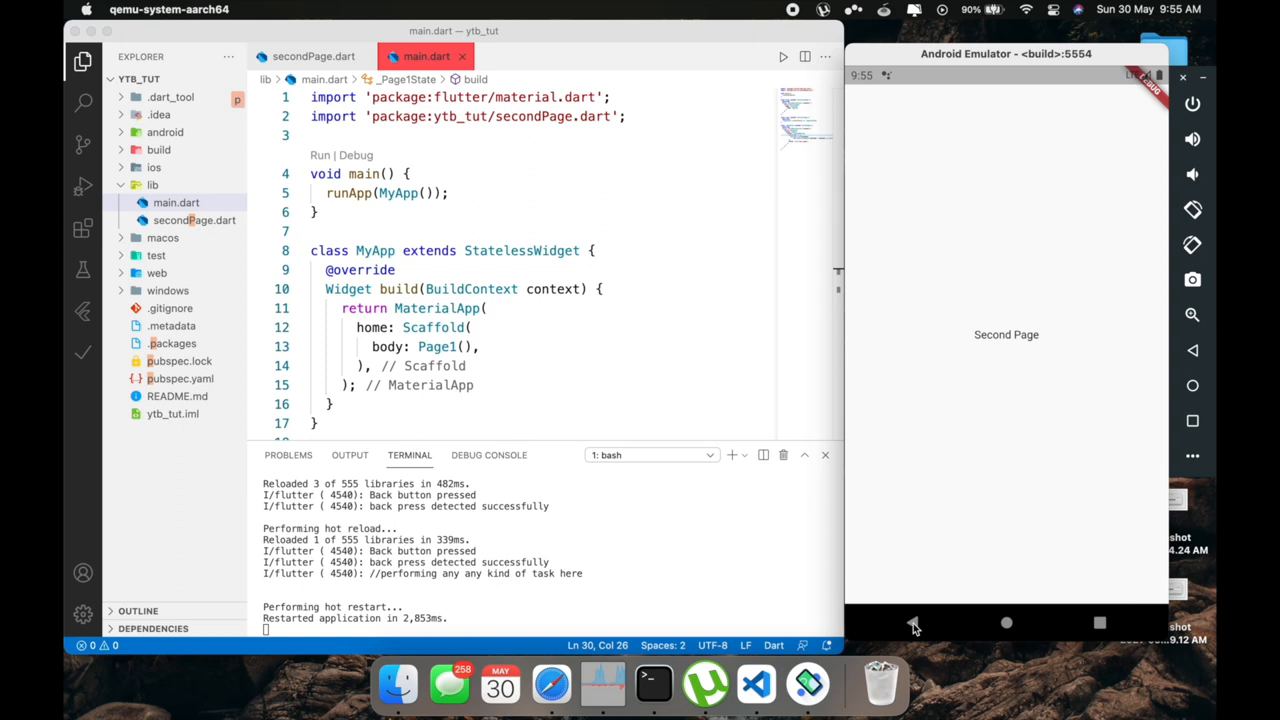
mouse_move(597, 337)
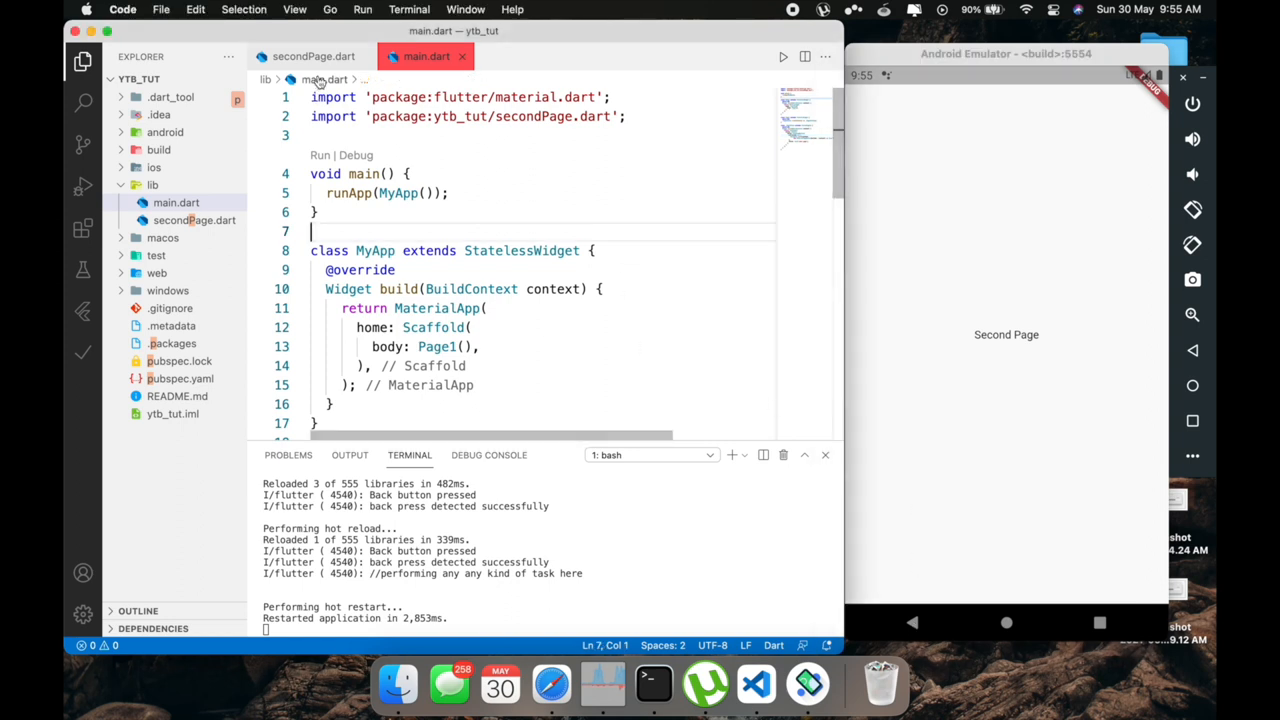
Open secondPage.dart and select Scaffold in its build method
click(313, 56)
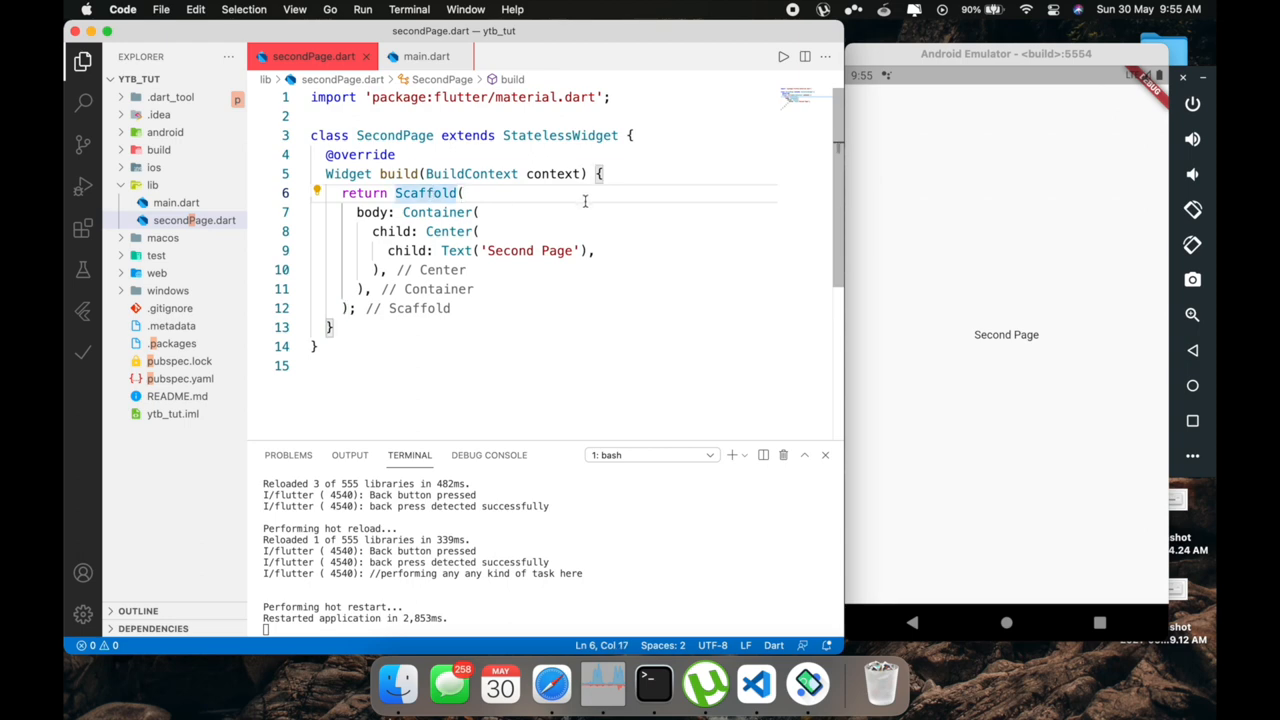
click(611, 97)
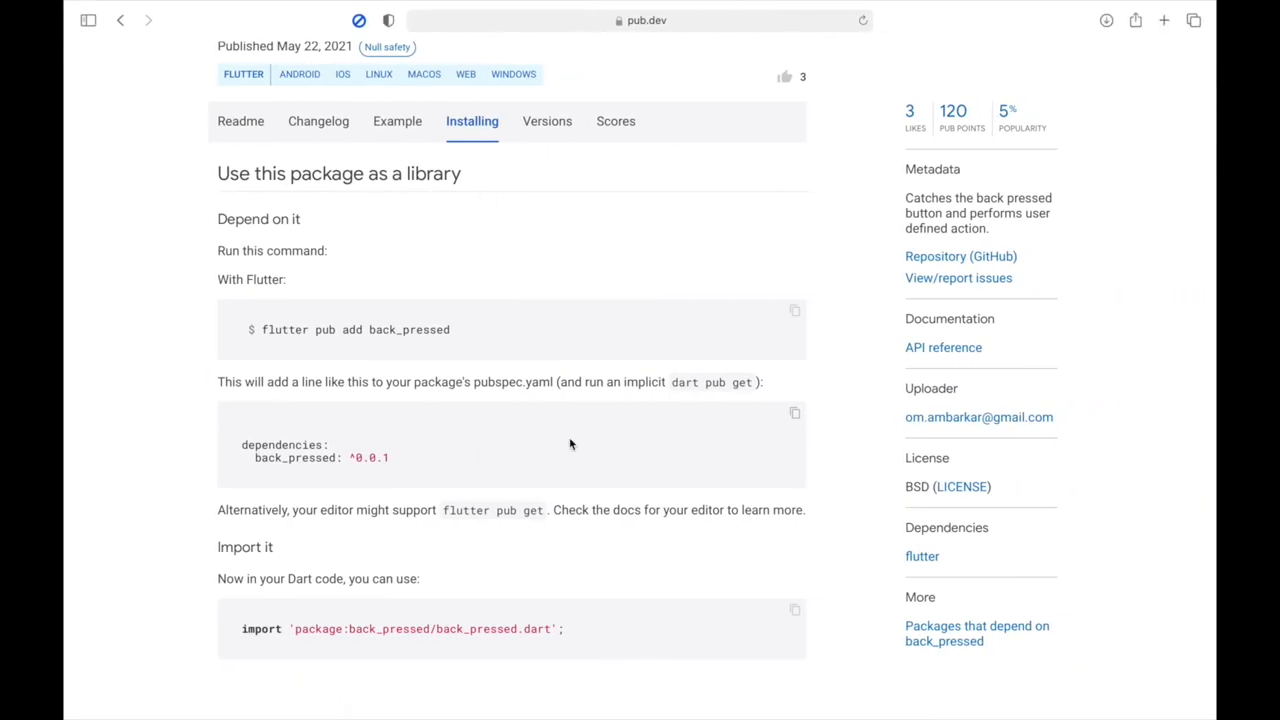
Copy the back_pressed import line and scroll to the 'Extreme Simple use' example
click(795, 609)
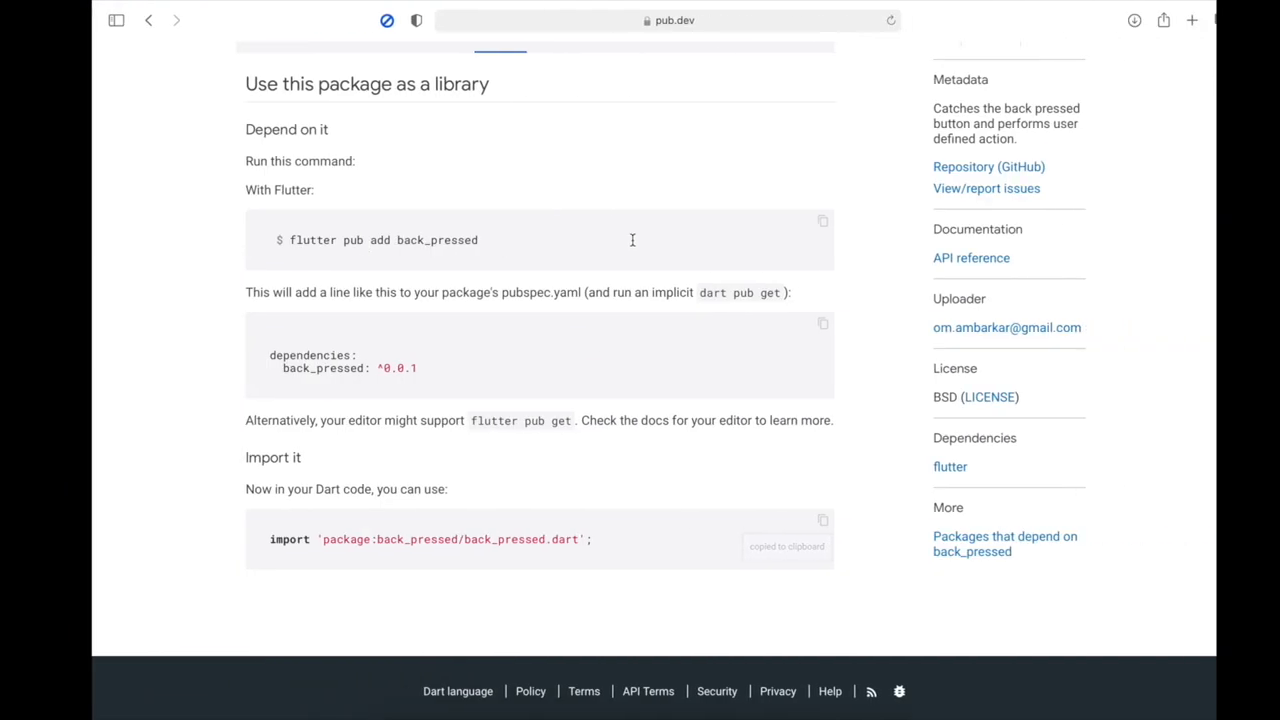
scroll(down, 3)
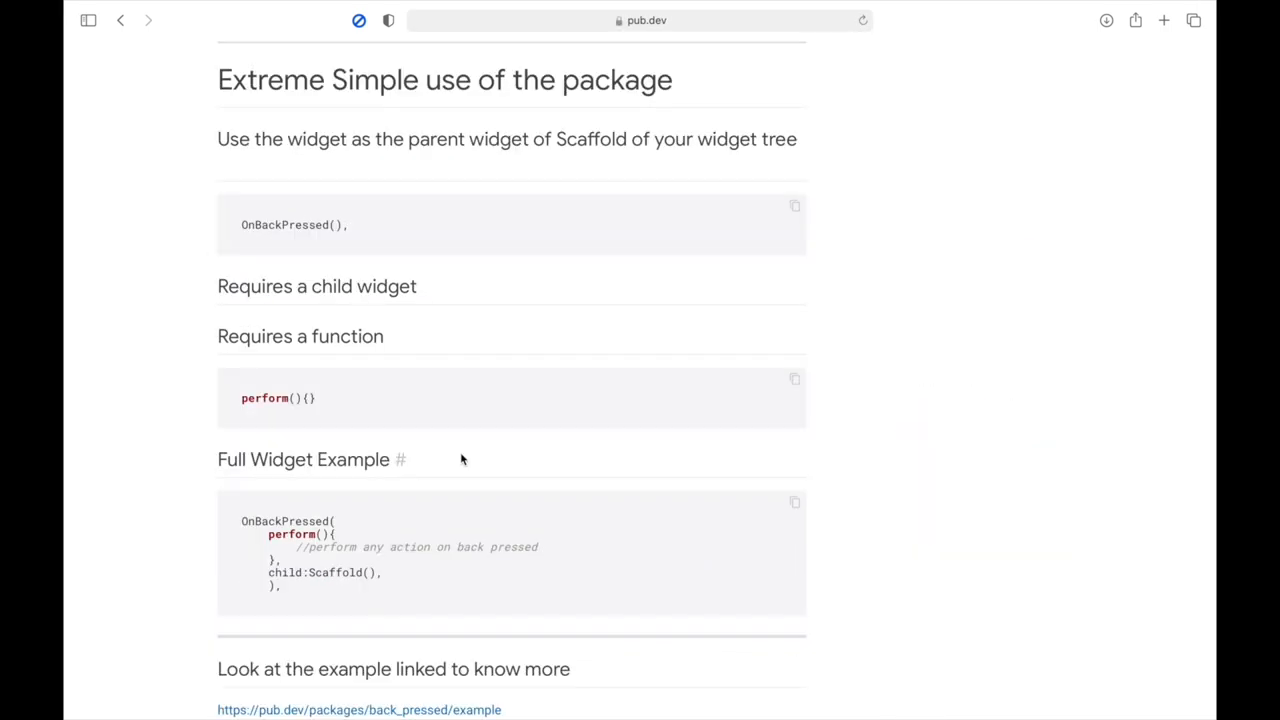
mouse_move(217, 188)
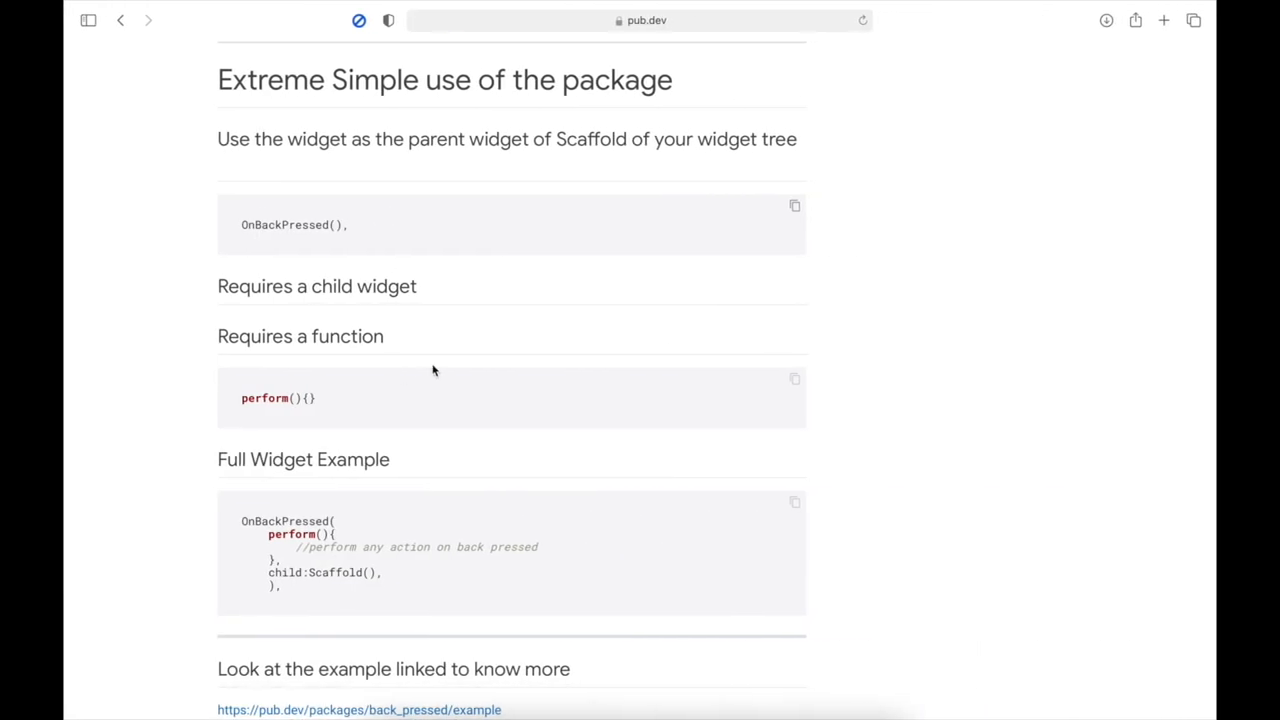
scroll(down, 3)
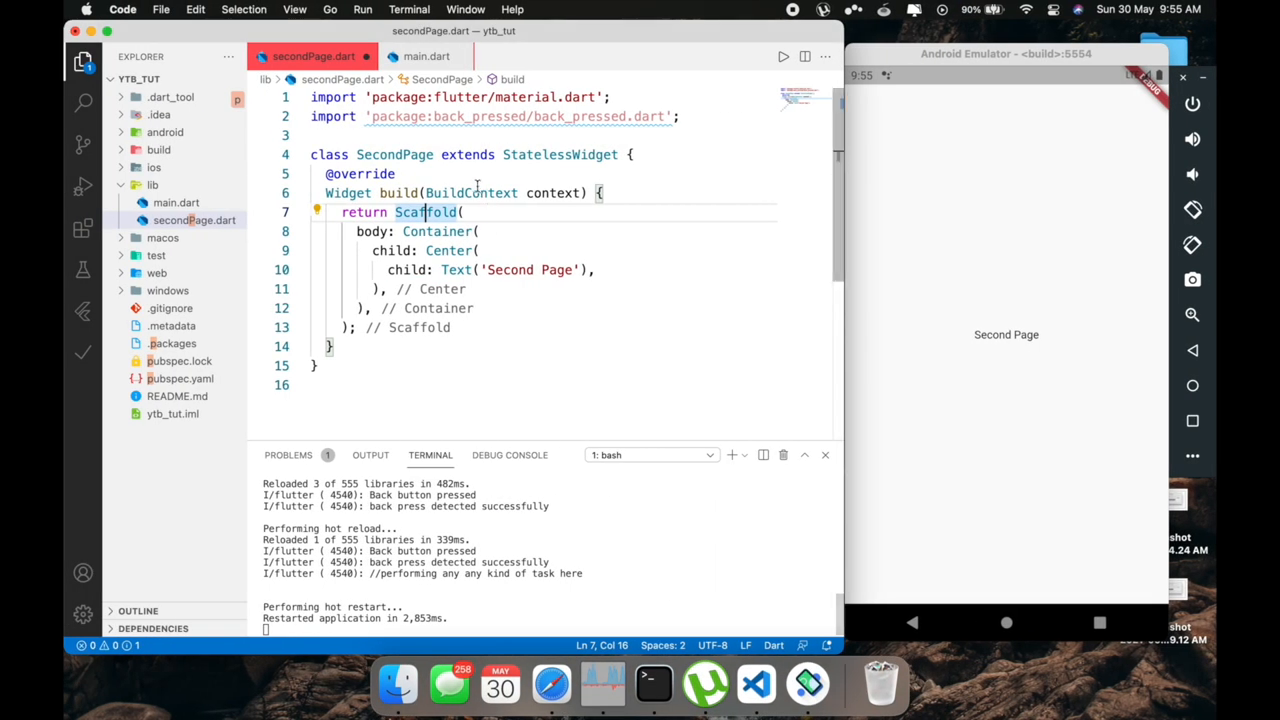
mouse_move(599, 398)
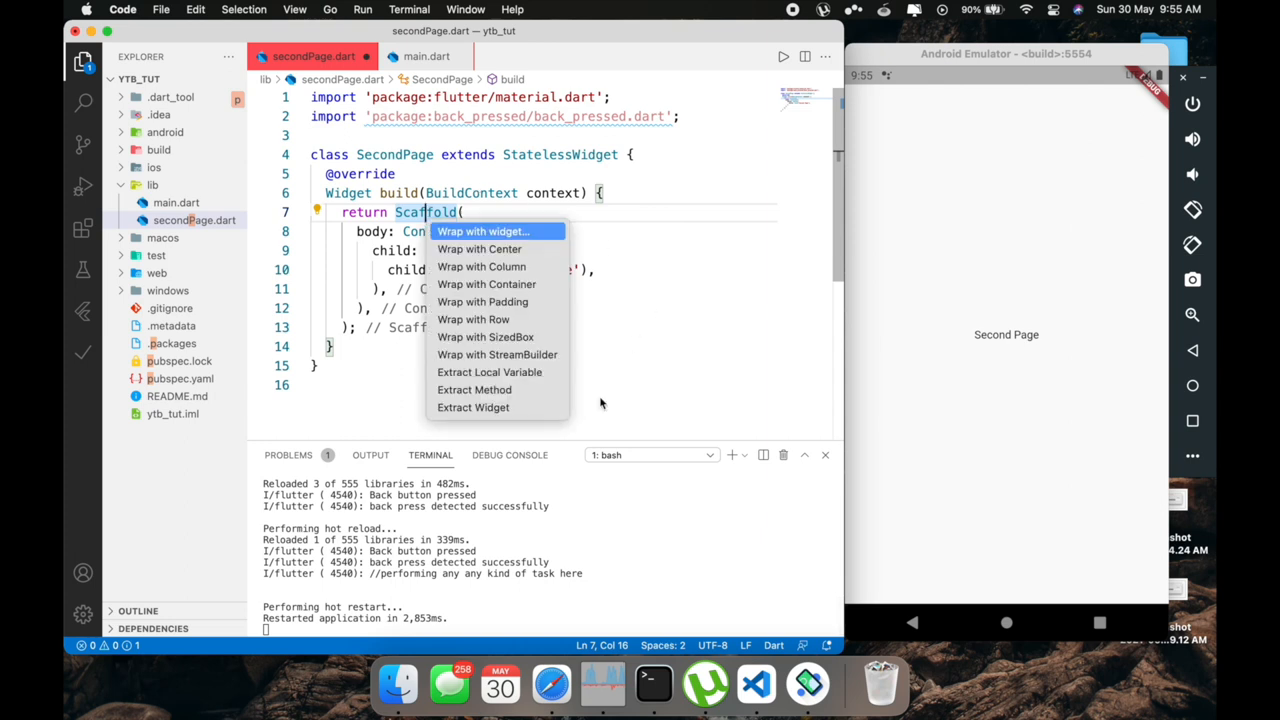
mouse_move(479, 249)
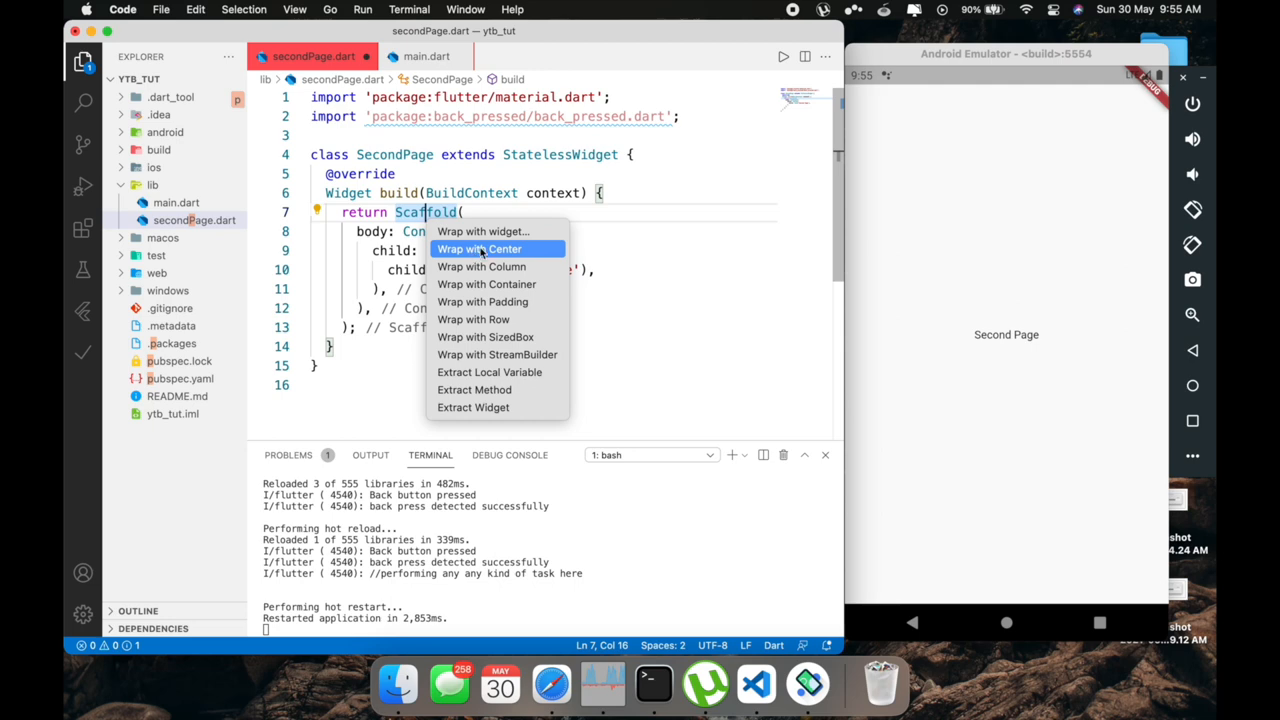
Wrap the Scaffold with OnBackPressed and give it an empty perform: () {} callback
click(483, 231)
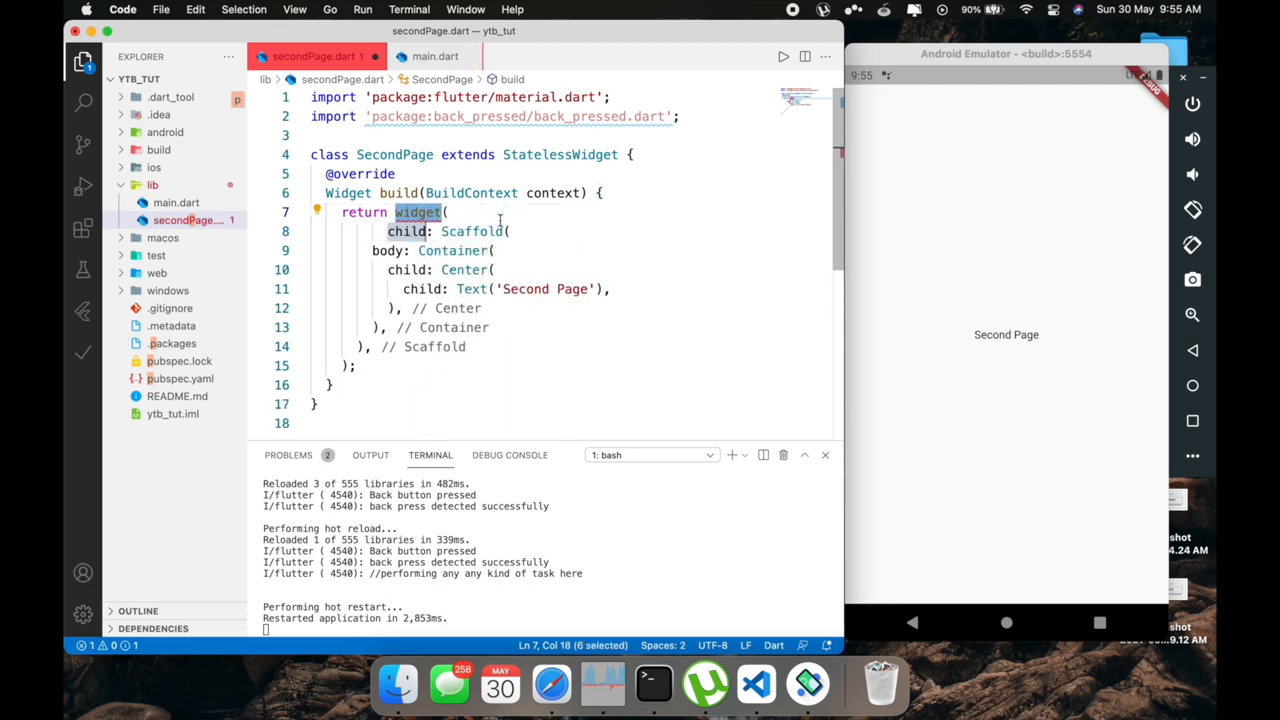
text(On)
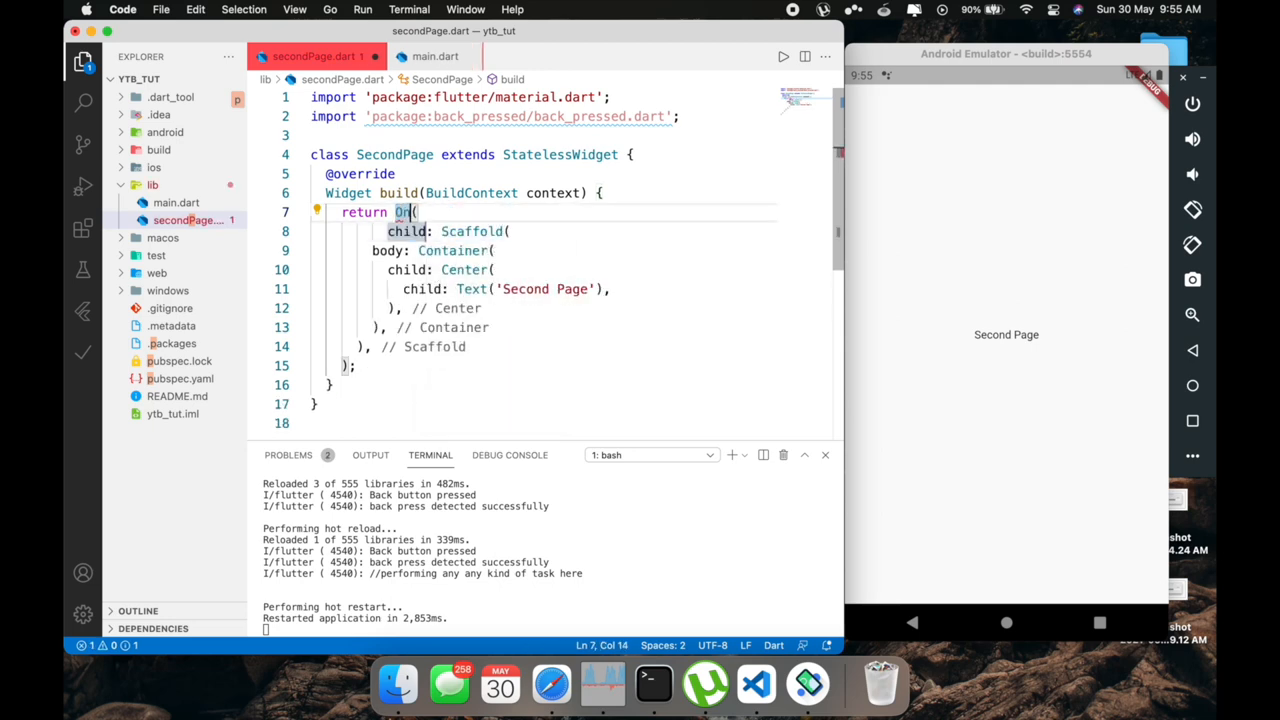
text(BackPressed)
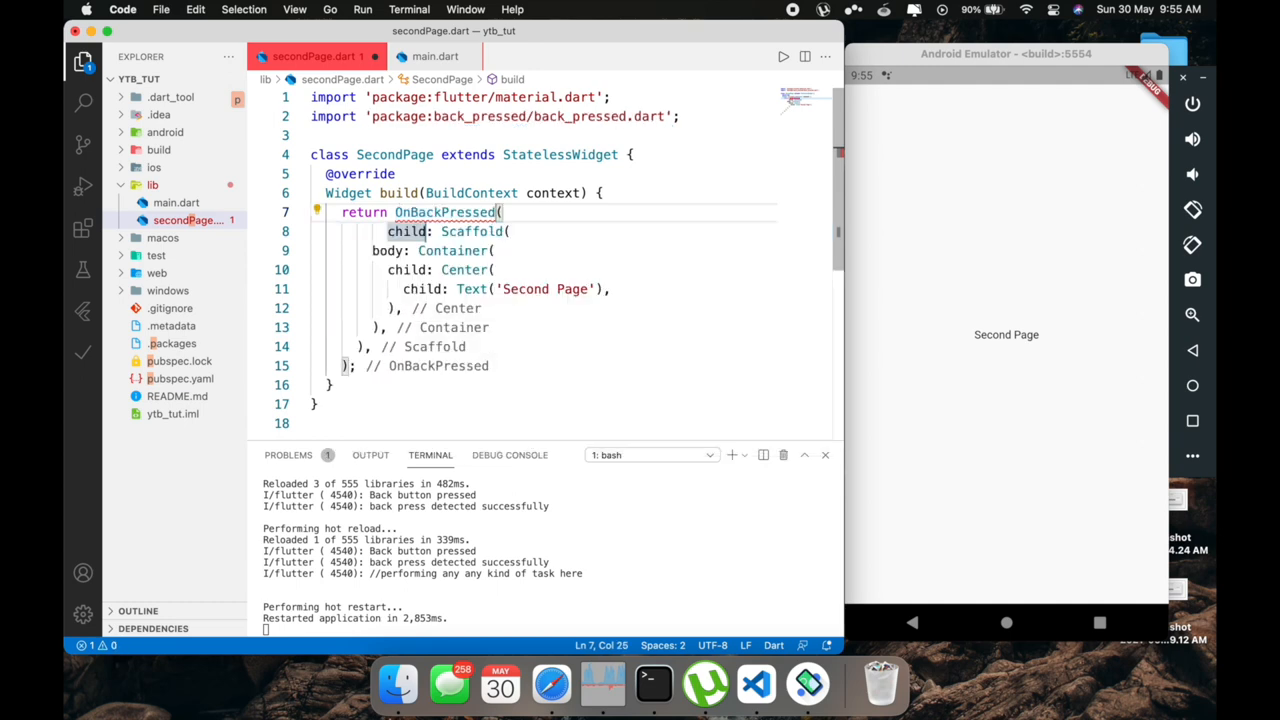
mouse_move(445, 212)
text(perform: ,)
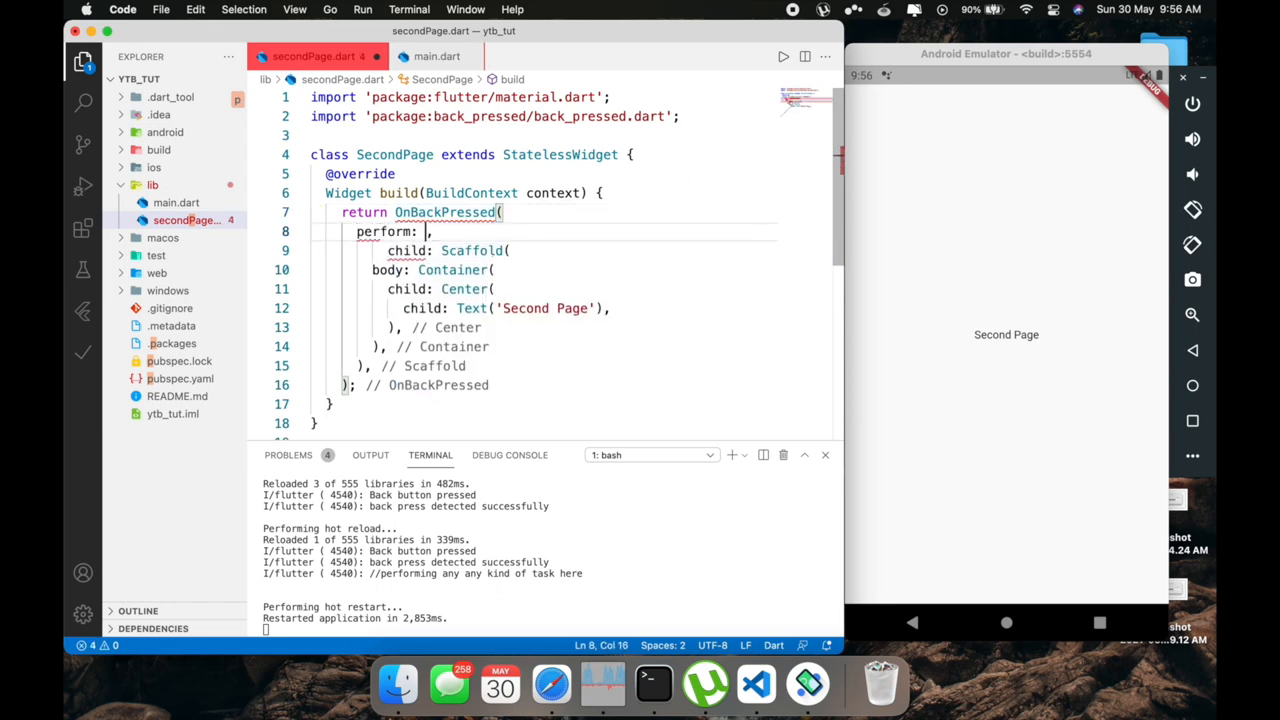
text((){})
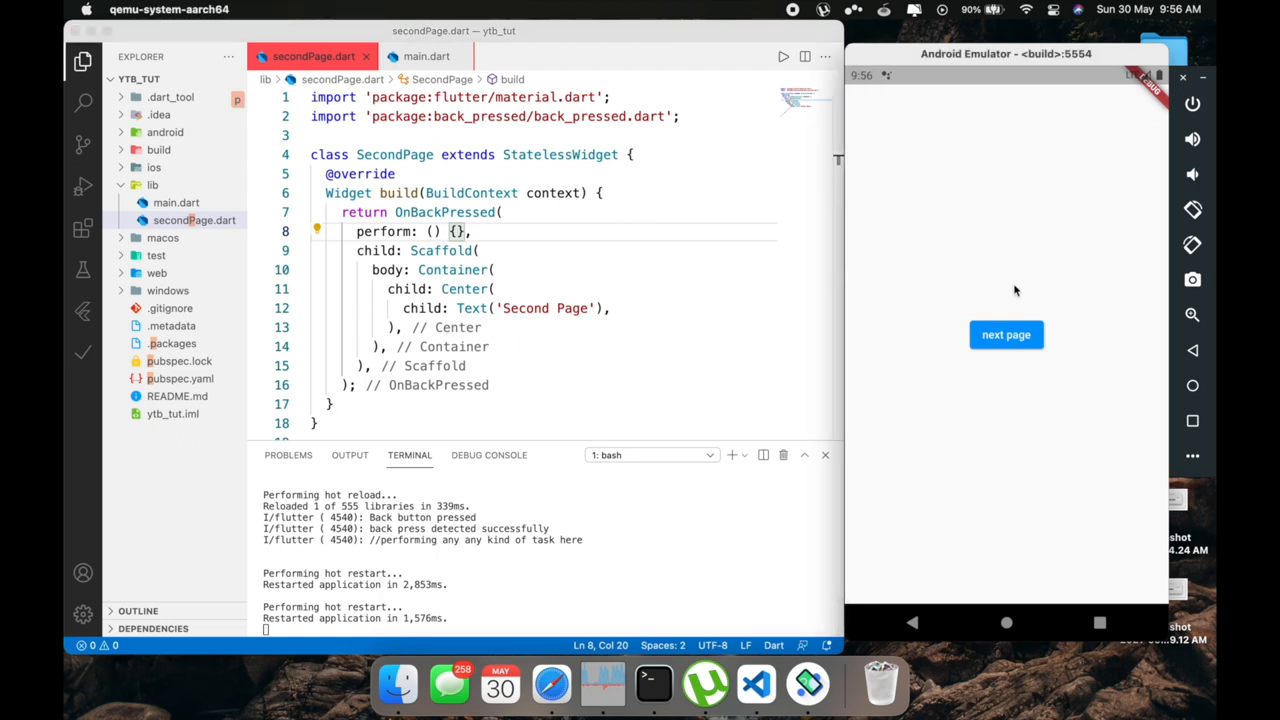
mouse_move(1006, 344)
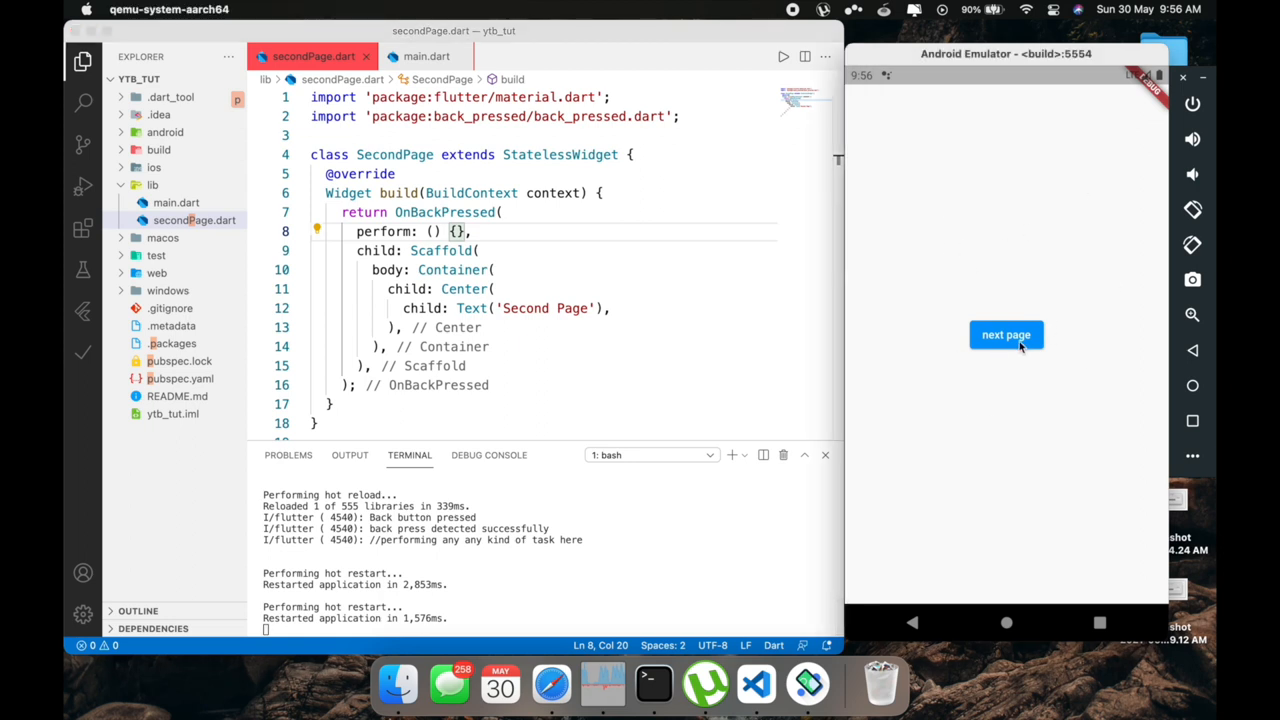
Tap 'next page' in the restarted app to show Second Page
click(1006, 334)
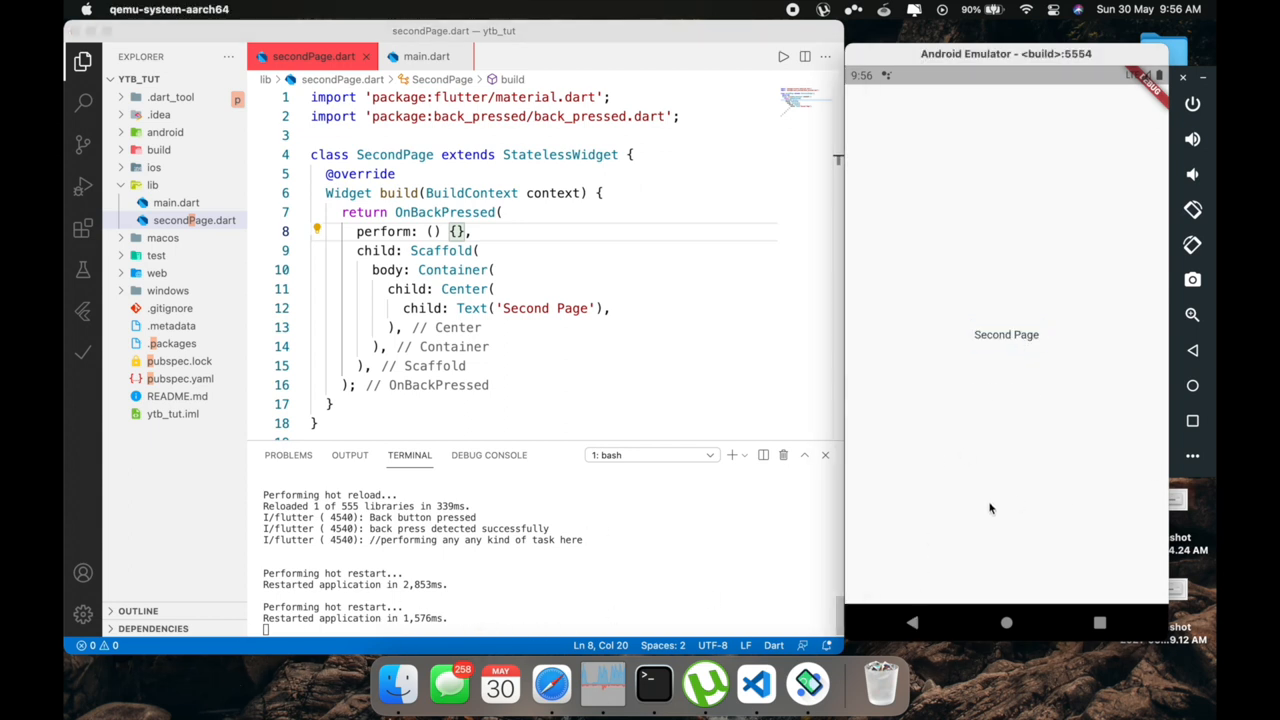
mouse_move(940, 402)
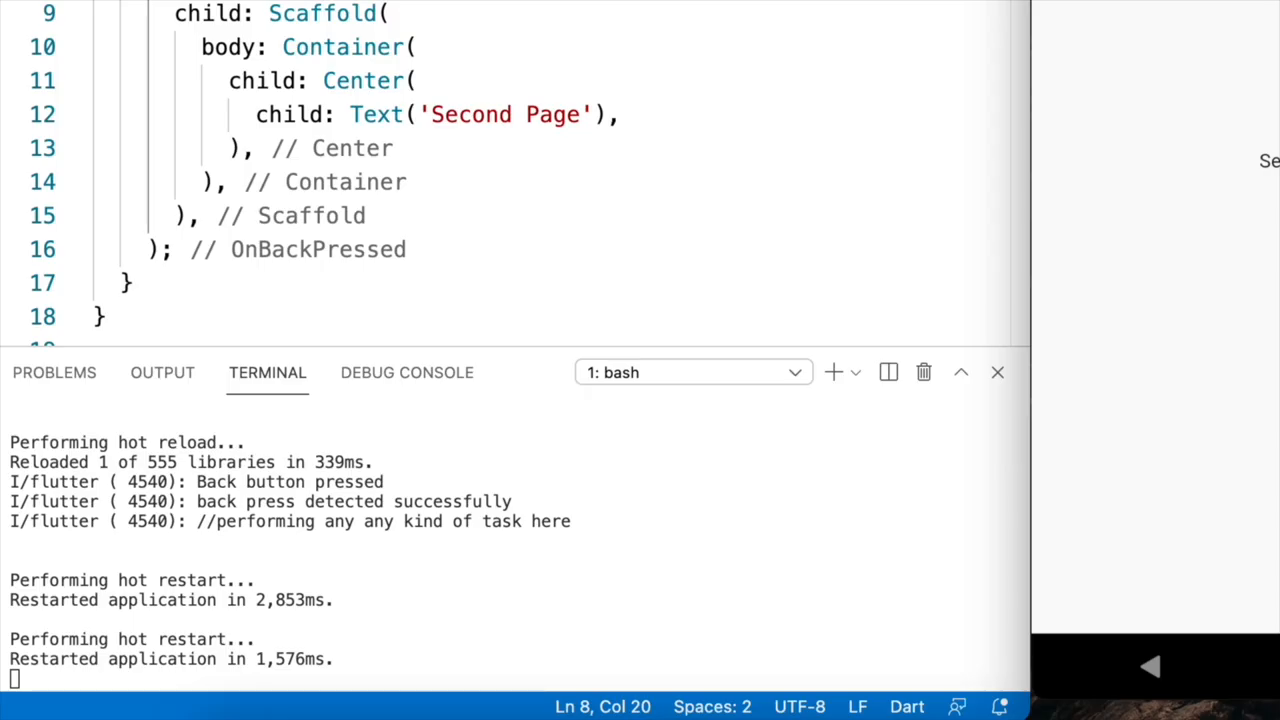
mouse_move(1150, 665)
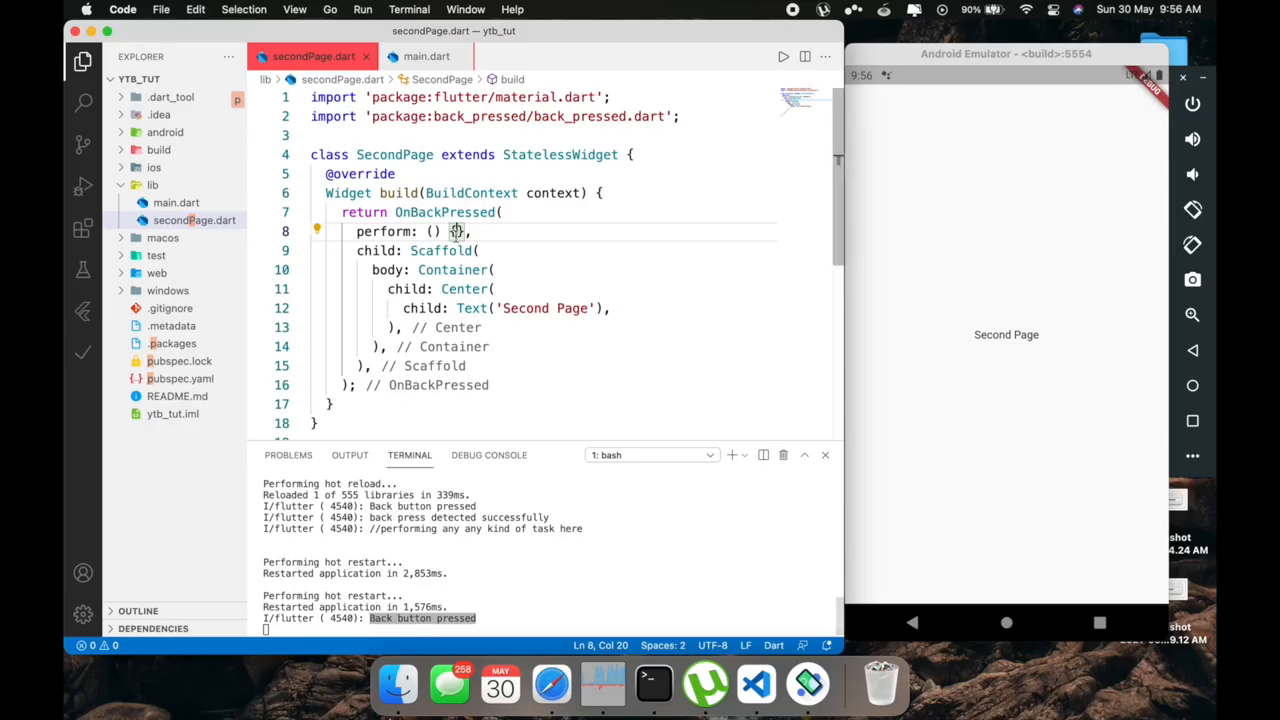
Make perform print 'playing code success' and trigger the emulator's back button to log it
text(print('playing code)
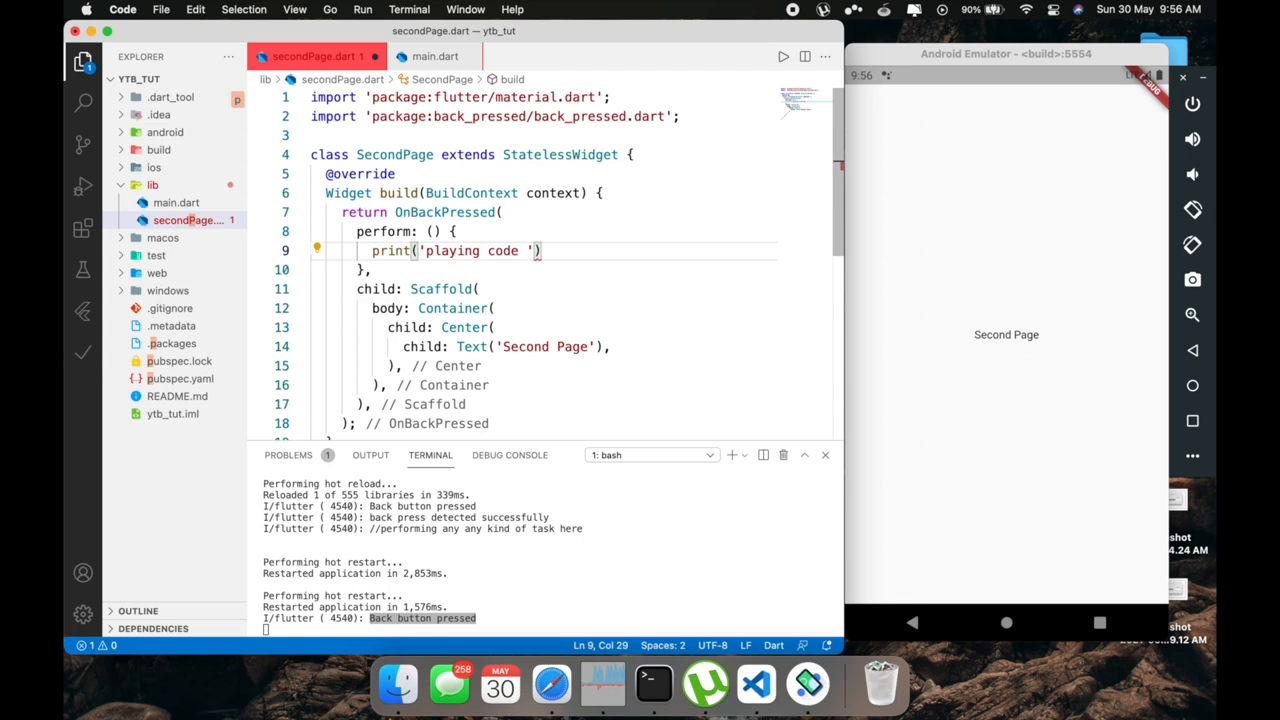
text(success)
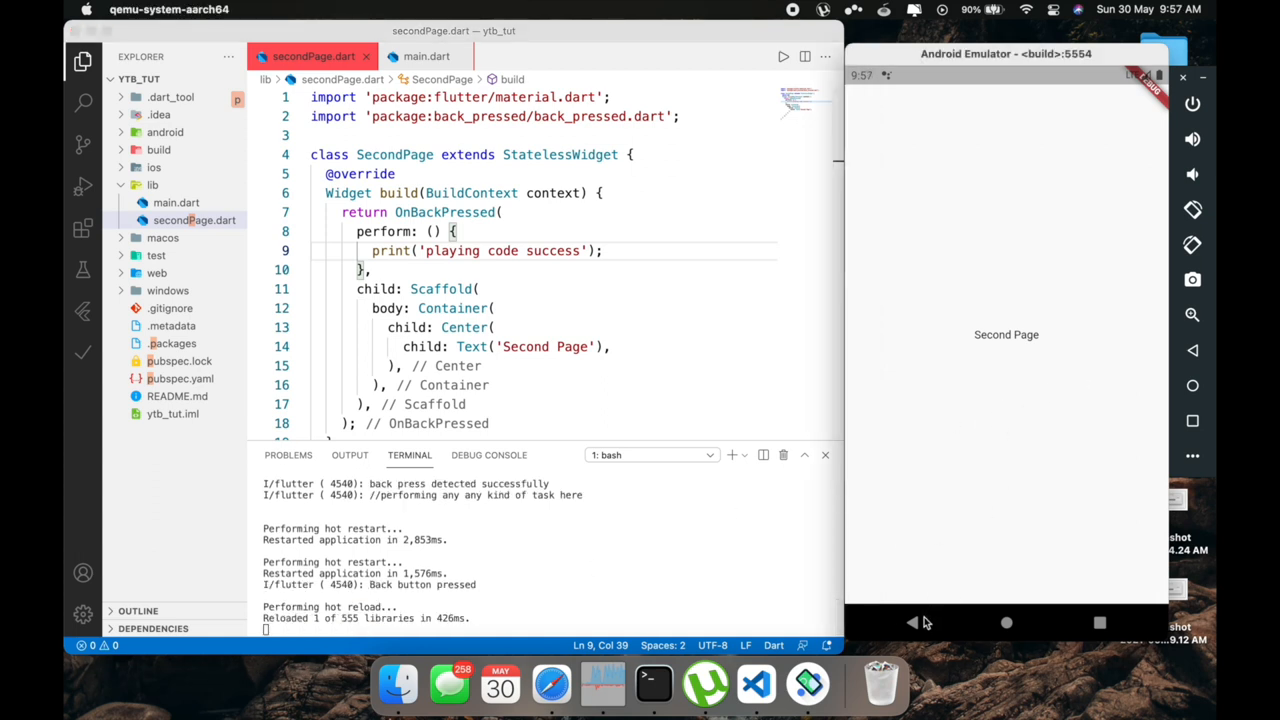
mouse_move(372, 590)
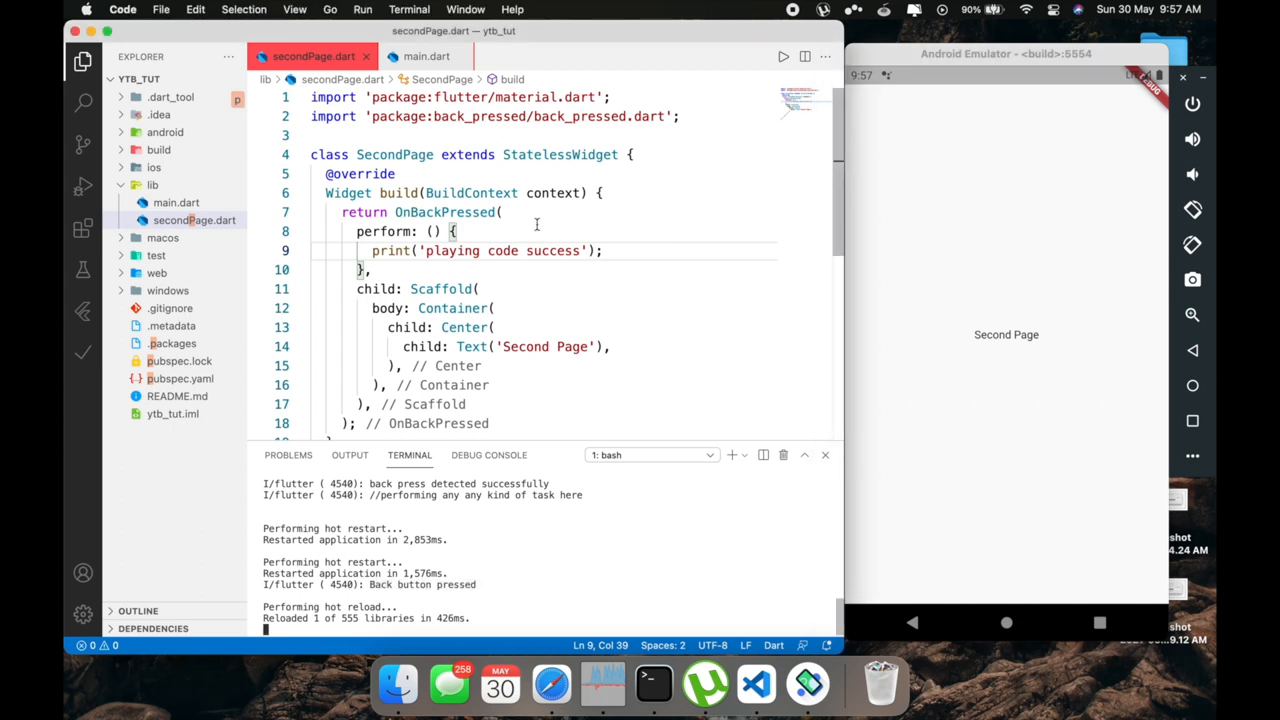
drag(425, 250, 588, 250)
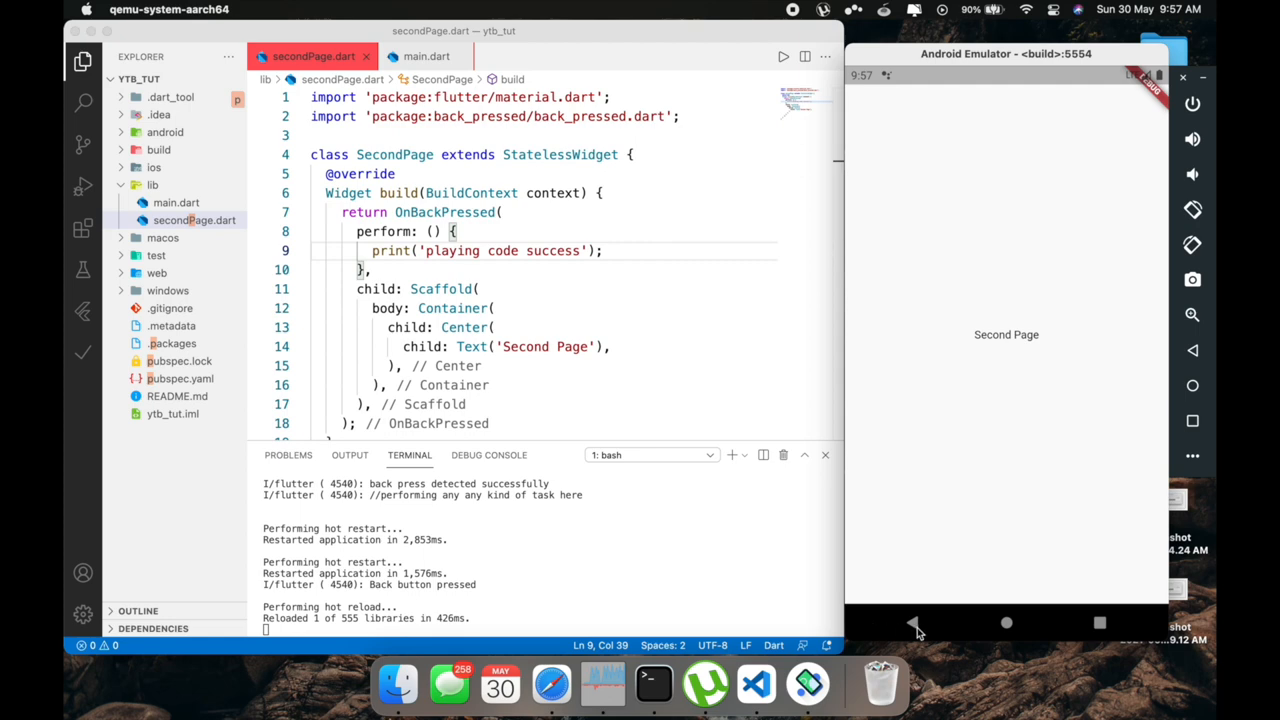
click(911, 623)
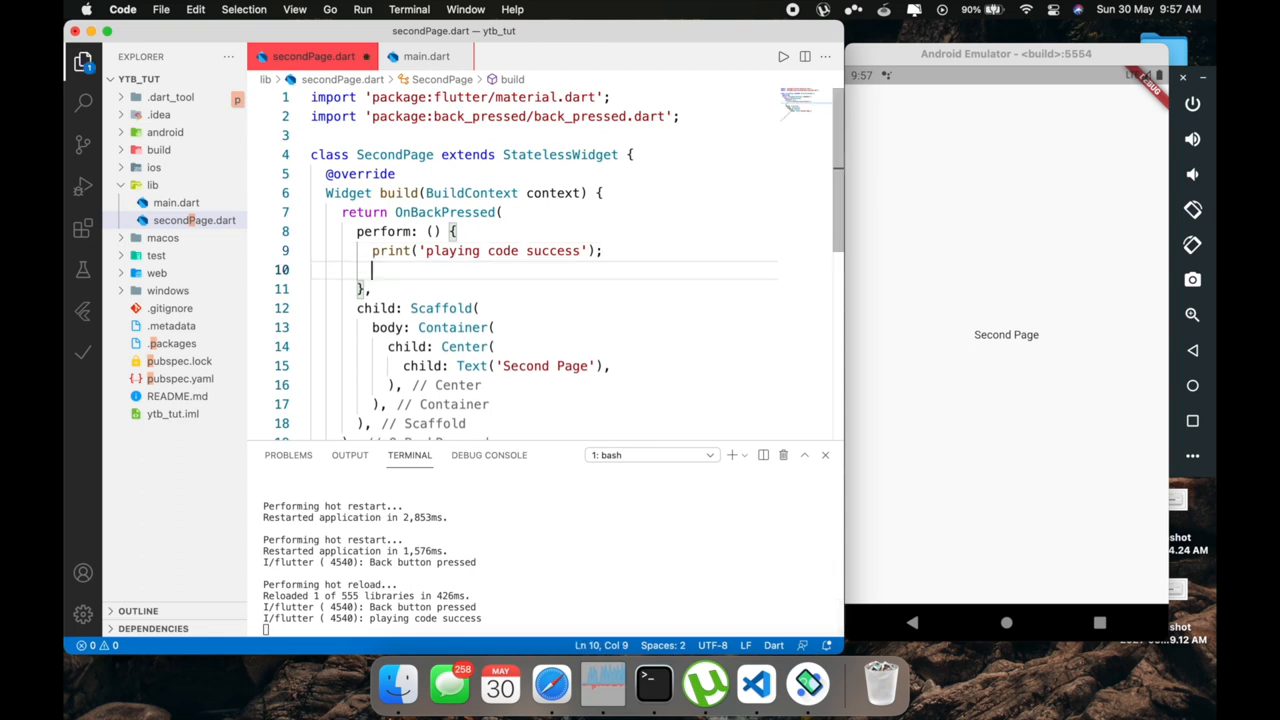
Type the comment '//any any command in this' inside the perform callback
text(//any an)
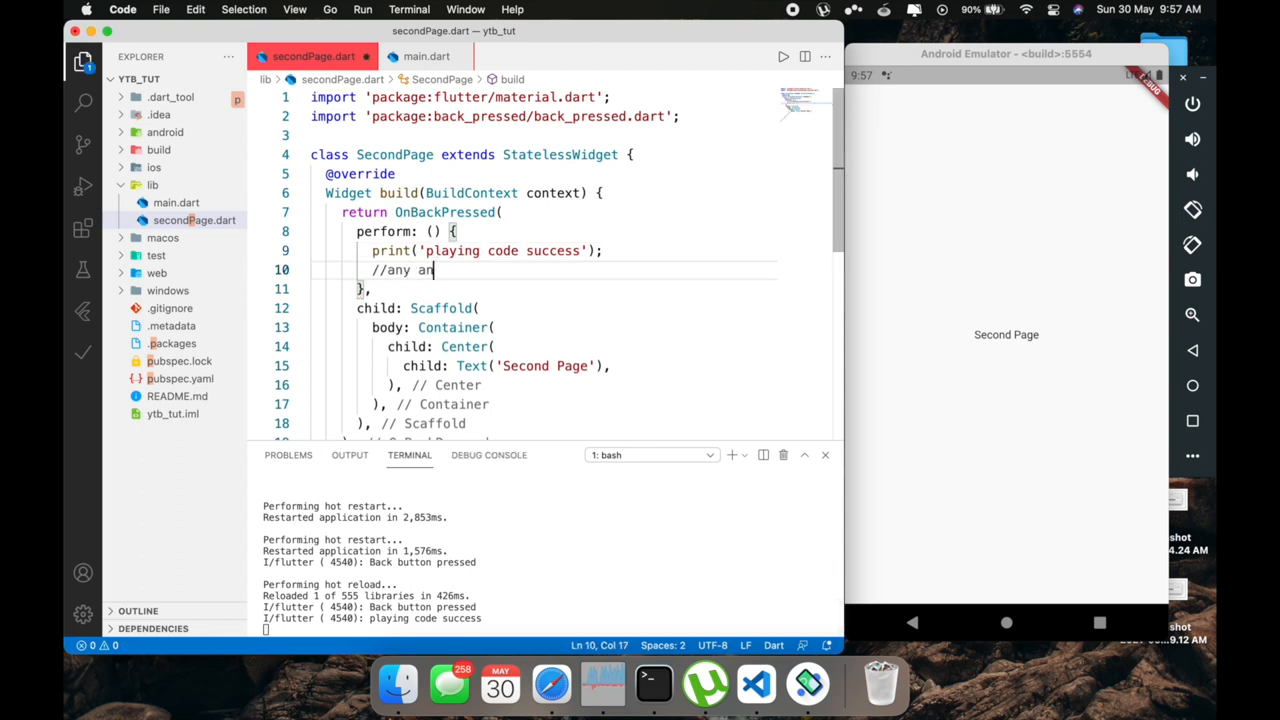
text(y command)
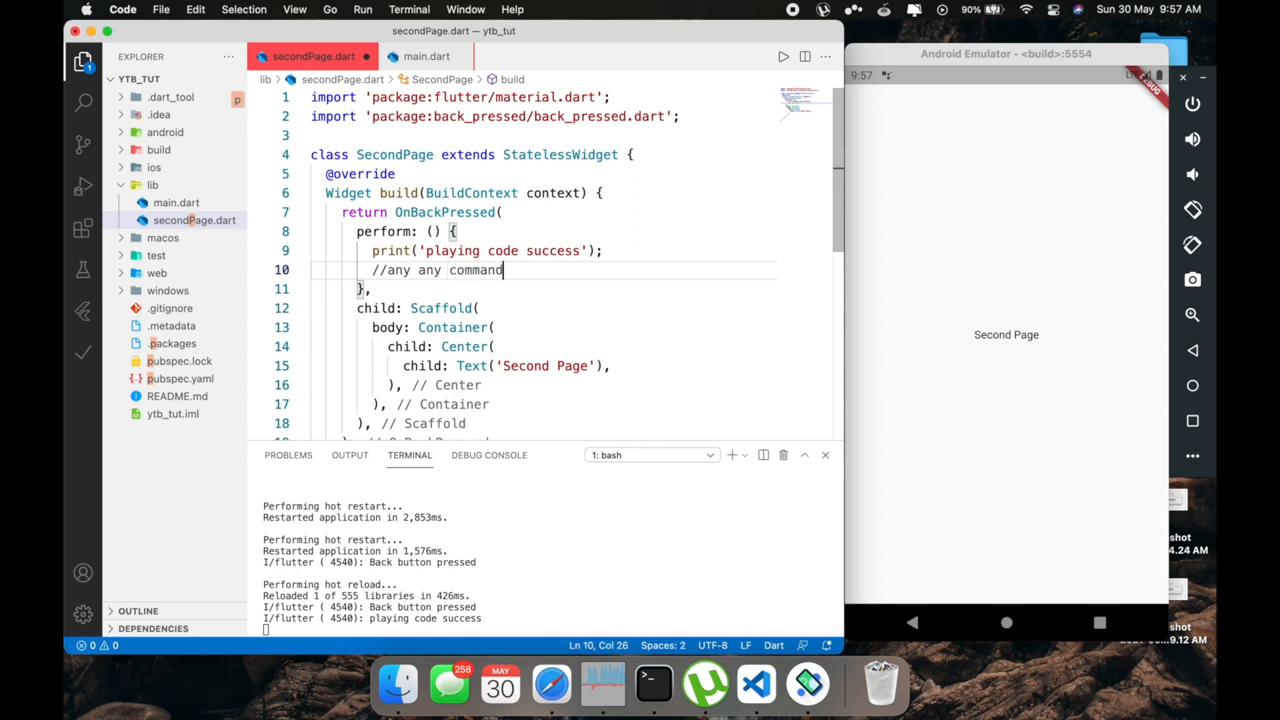
text(in this)
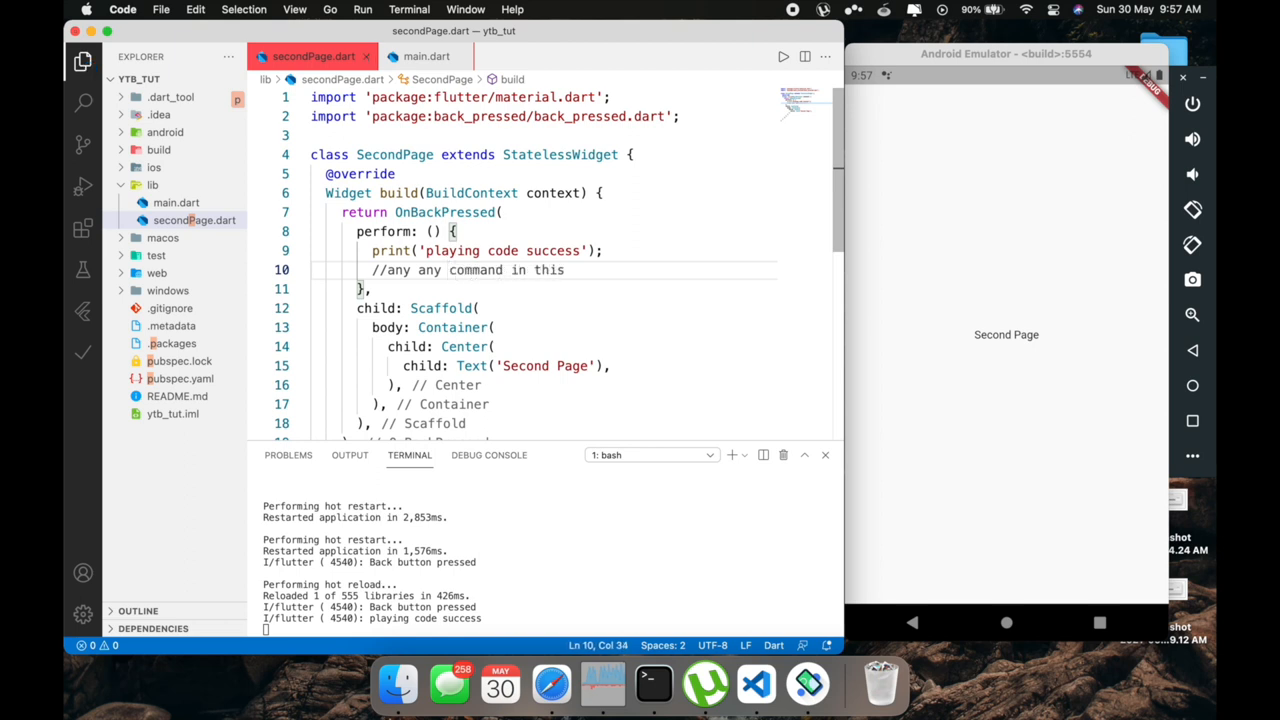
mouse_move(658, 228)
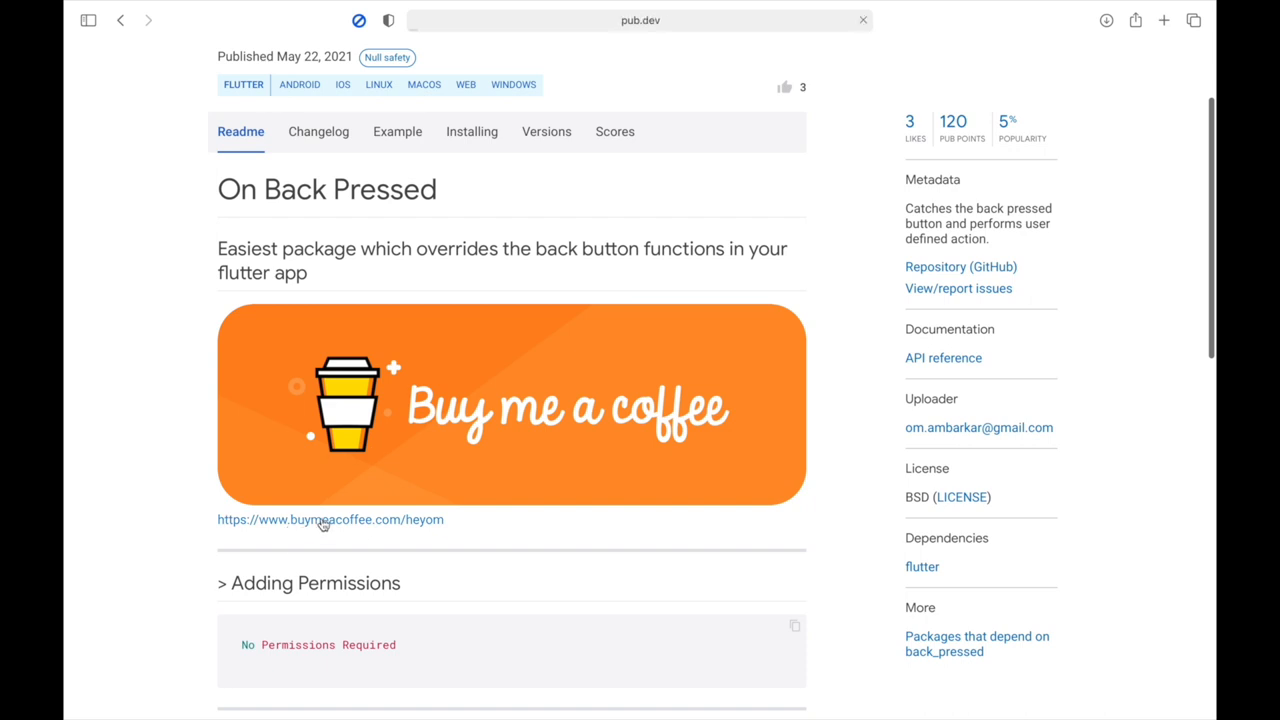
Switch back to Safari on the back_pressed 0.0.1 pub.dev page
click(330, 519)
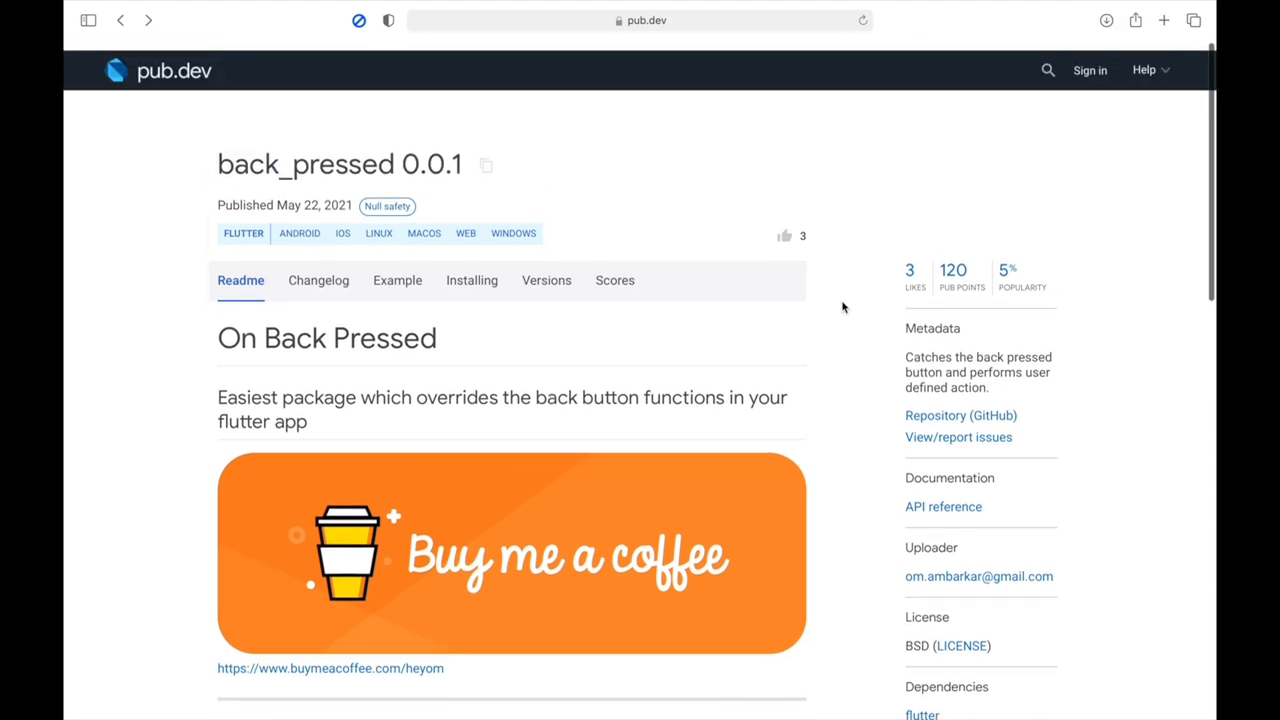
scroll(down, 3)
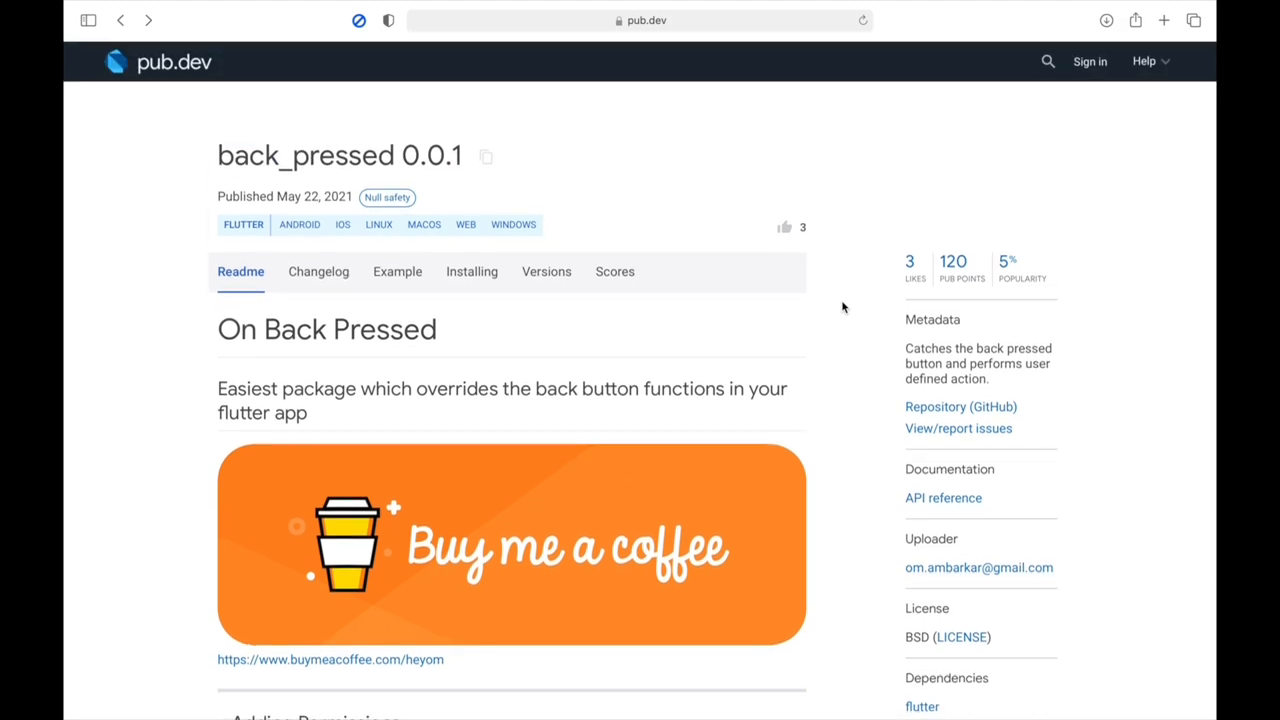